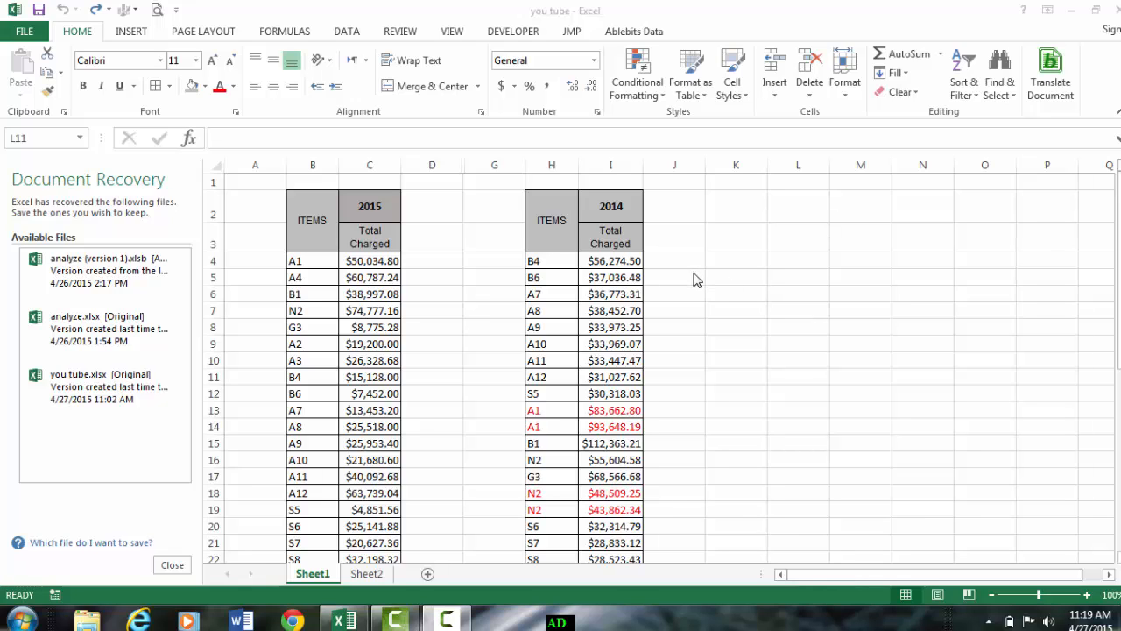
mouse_move(662, 267)
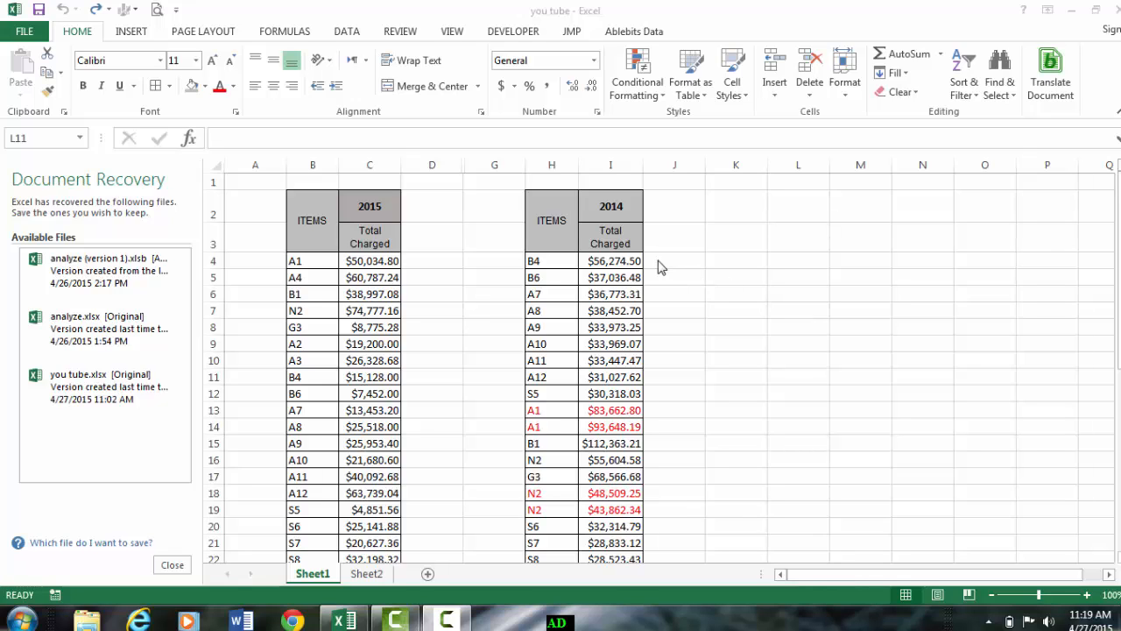
mouse_move(451, 272)
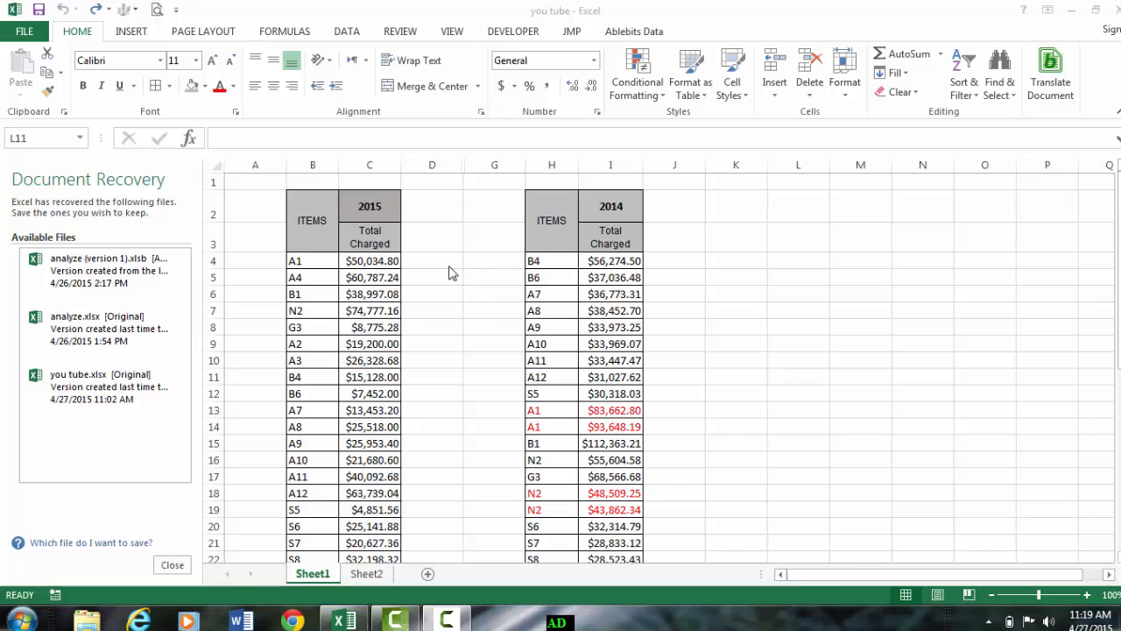
mouse_move(430, 273)
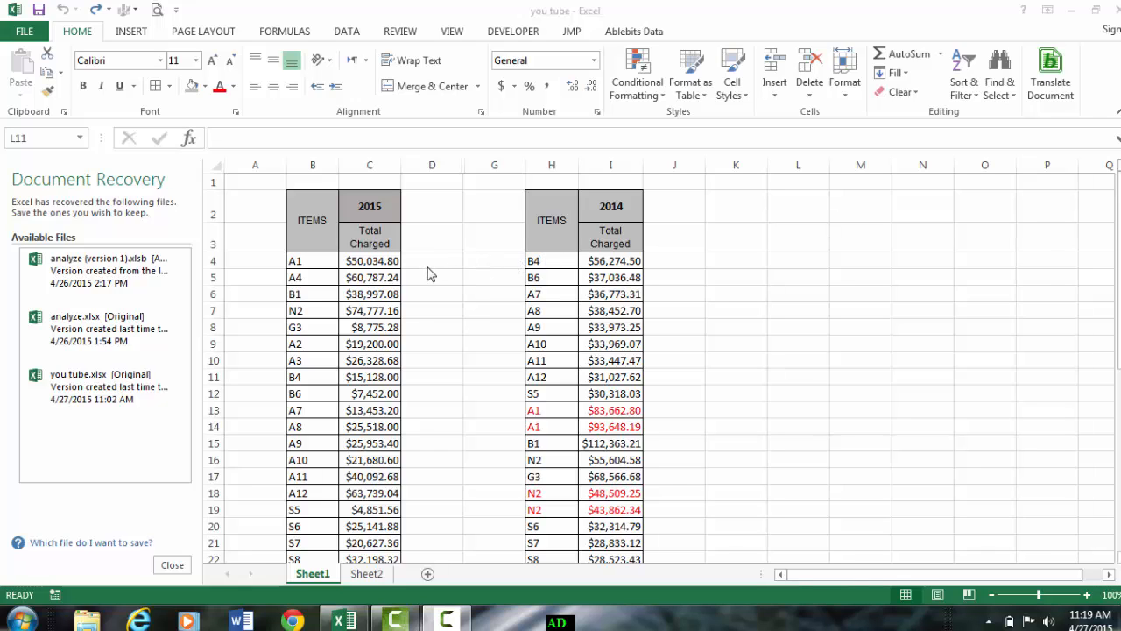
mouse_move(423, 290)
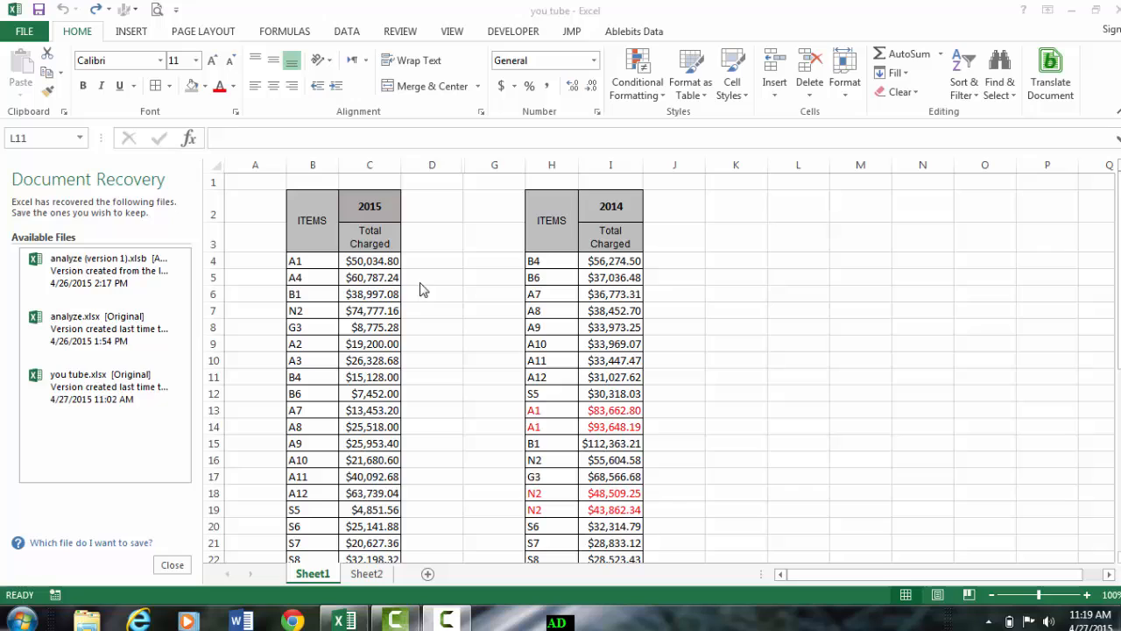
mouse_move(488, 337)
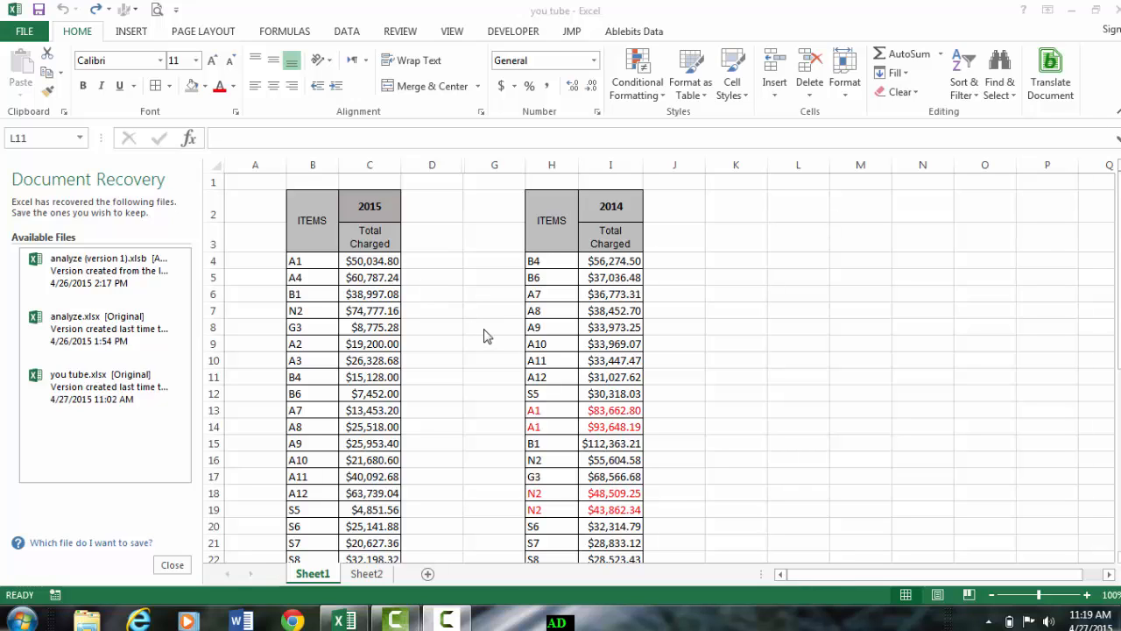
mouse_move(546, 289)
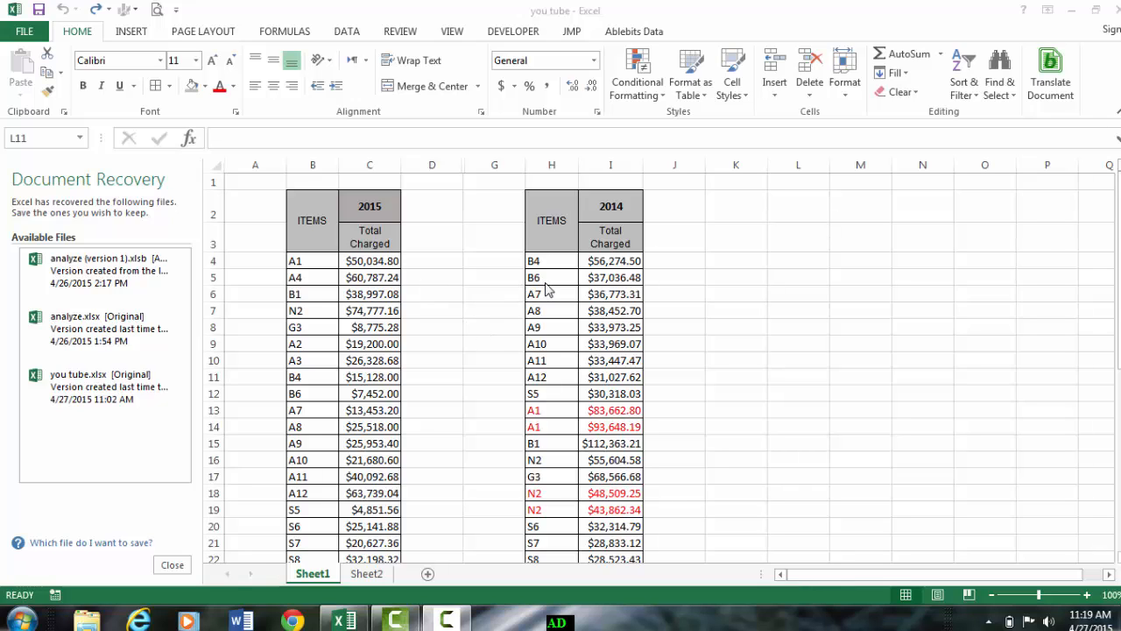
mouse_move(331, 255)
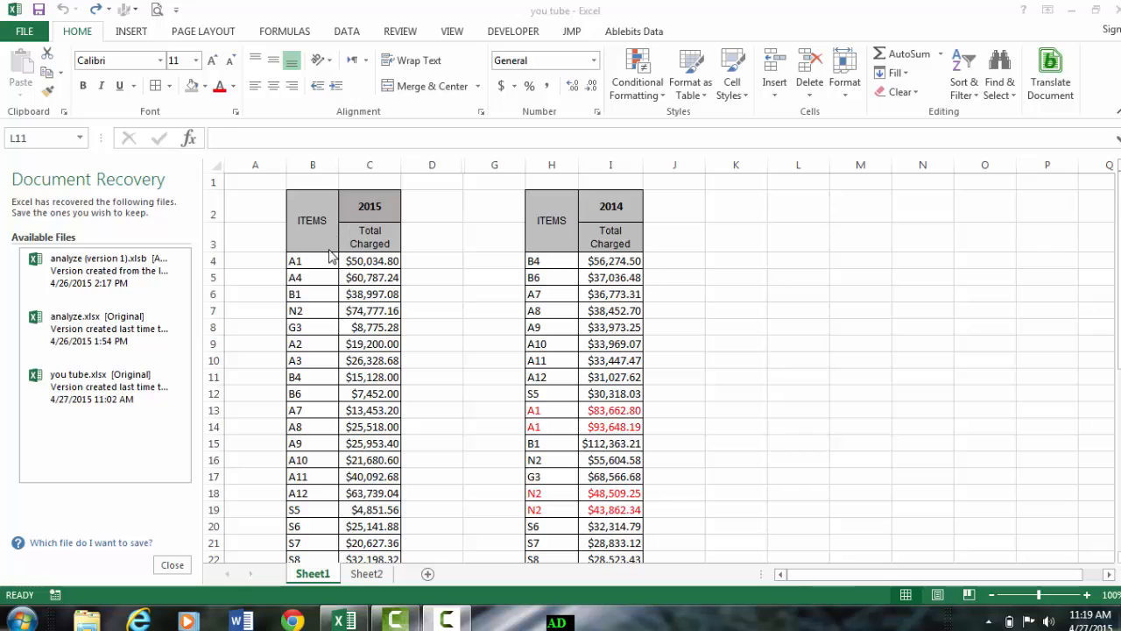
mouse_move(368, 232)
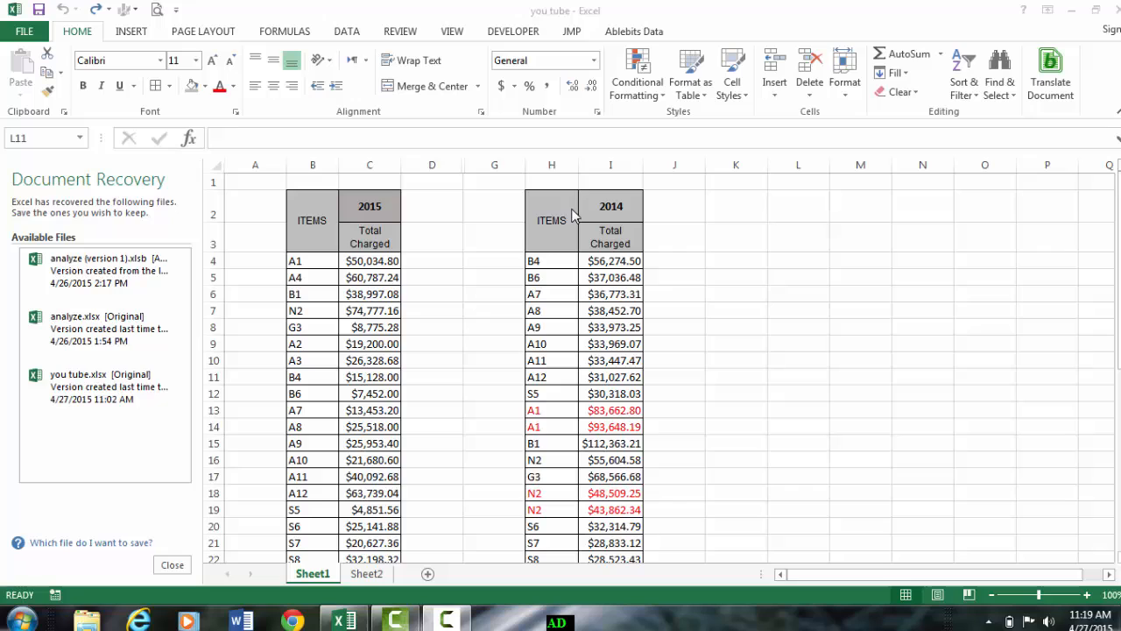
mouse_move(607, 241)
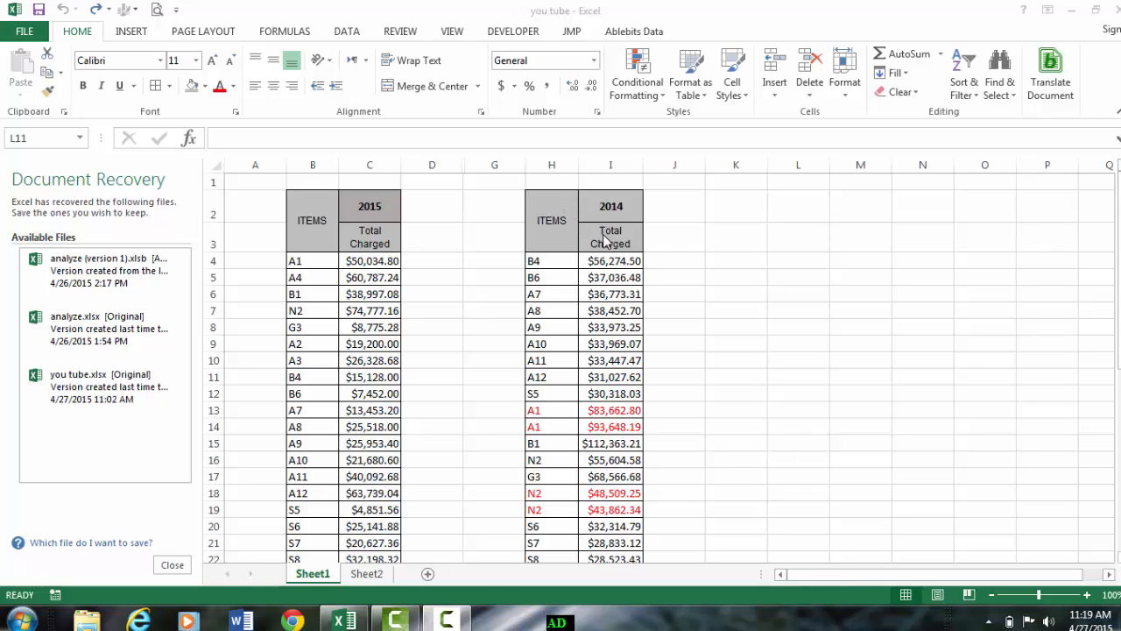
mouse_move(526, 256)
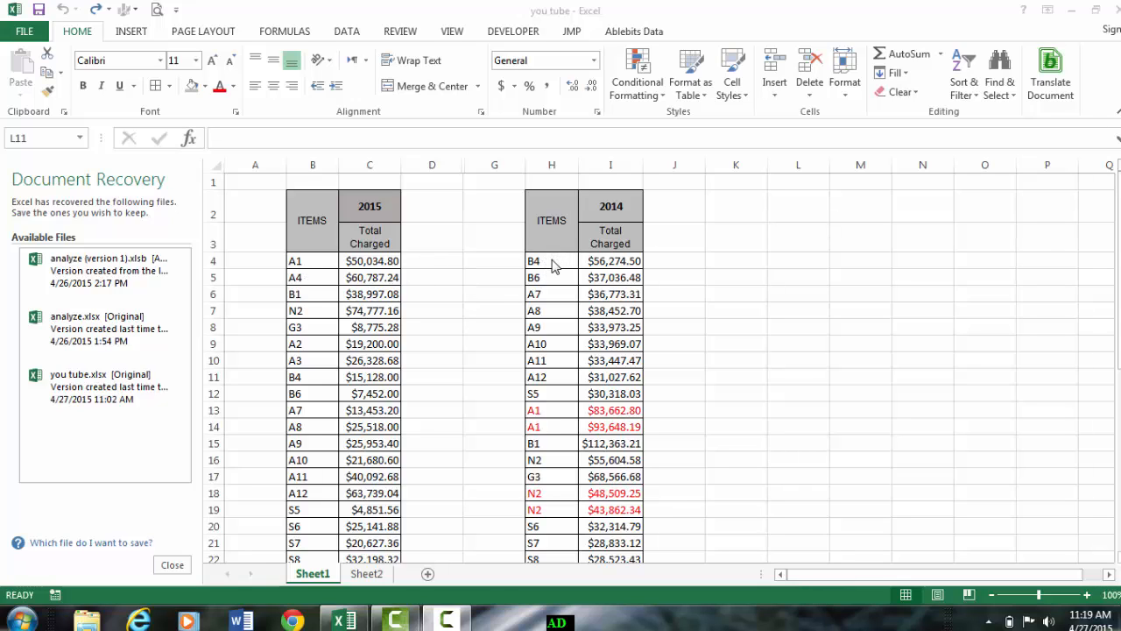
mouse_move(445, 280)
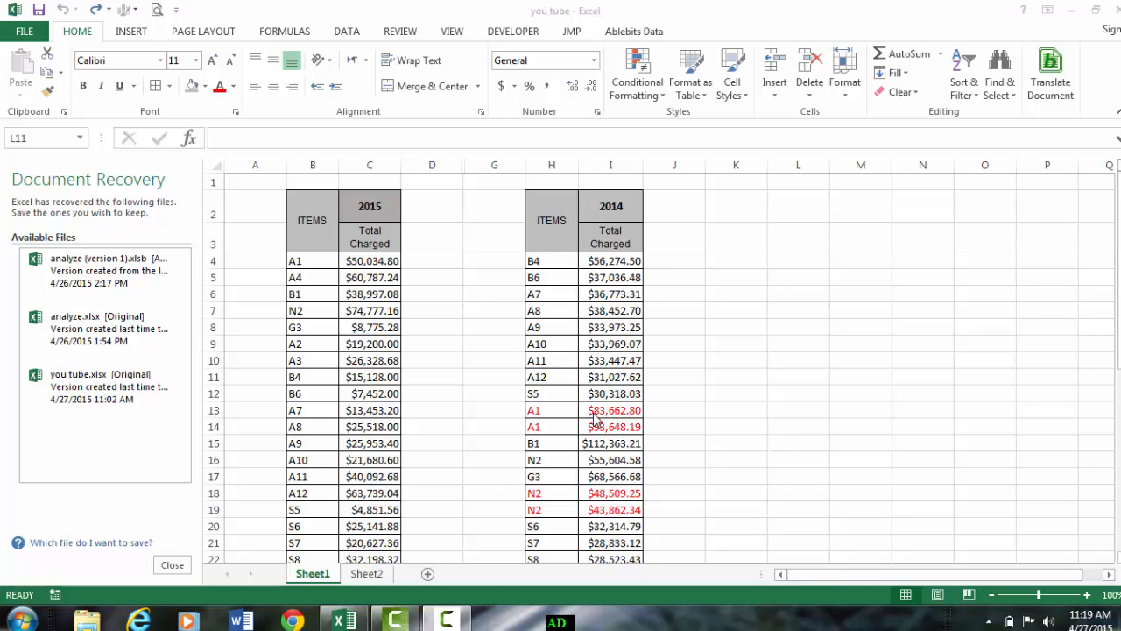
mouse_move(630, 427)
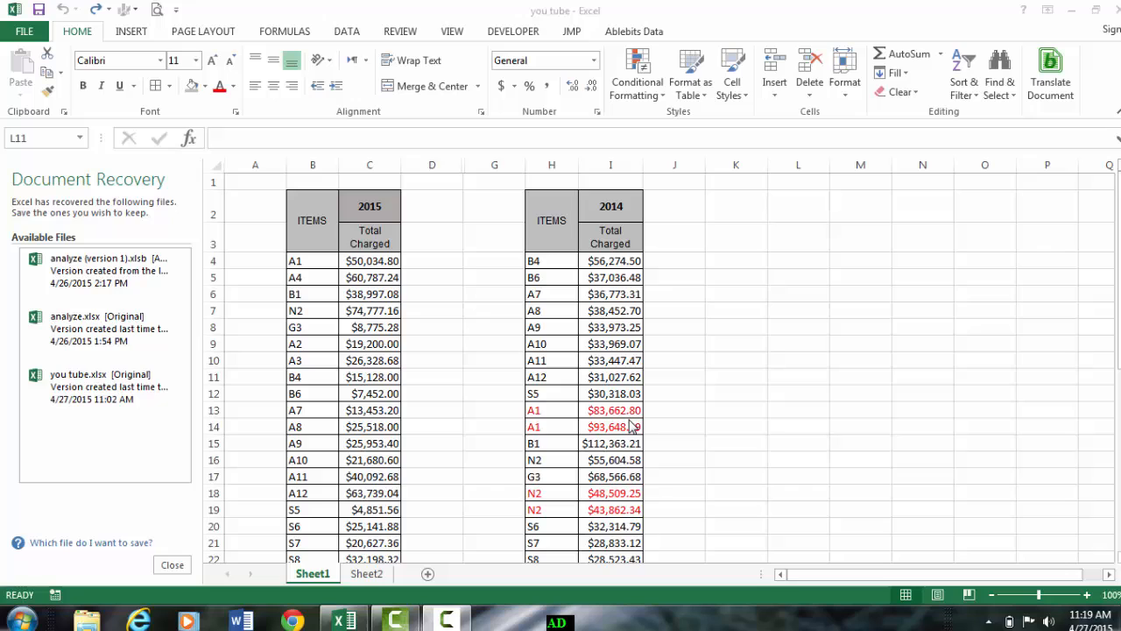
mouse_move(577, 506)
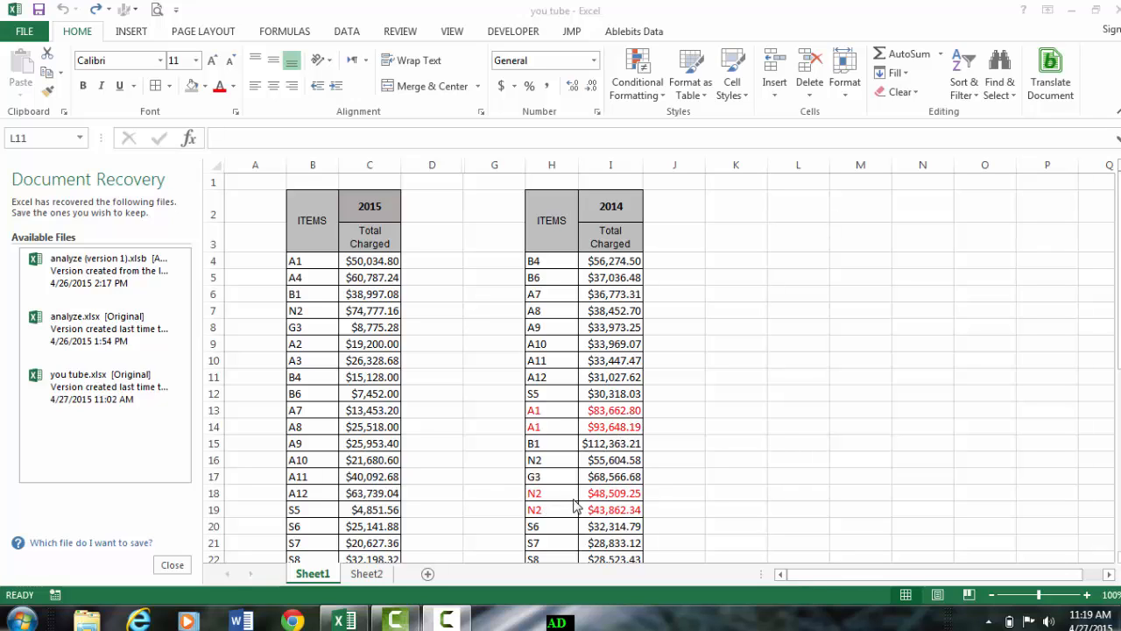
Step: Consolidate H4:I44 into K4 using Sum with Left column labels
left_click(798, 377)
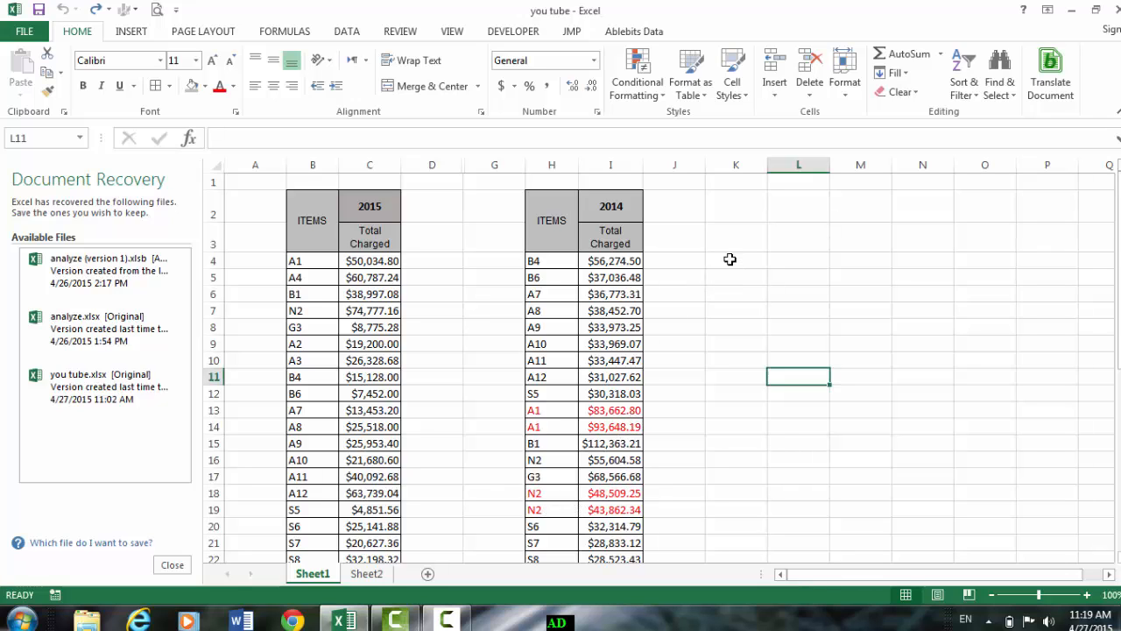
left_click(736, 260)
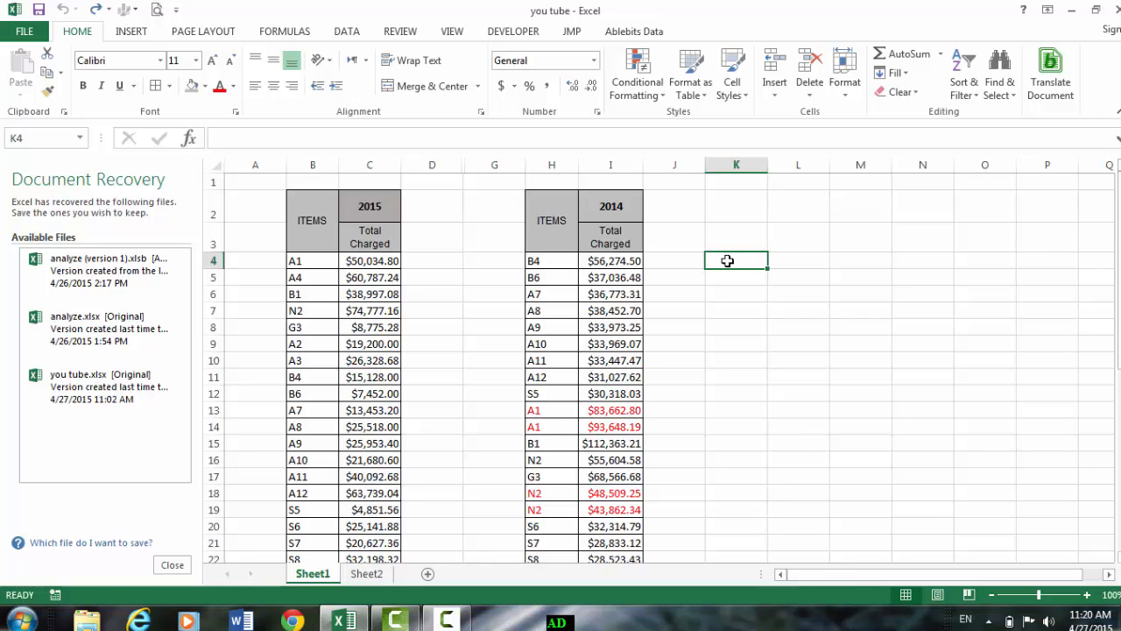
mouse_move(499, 356)
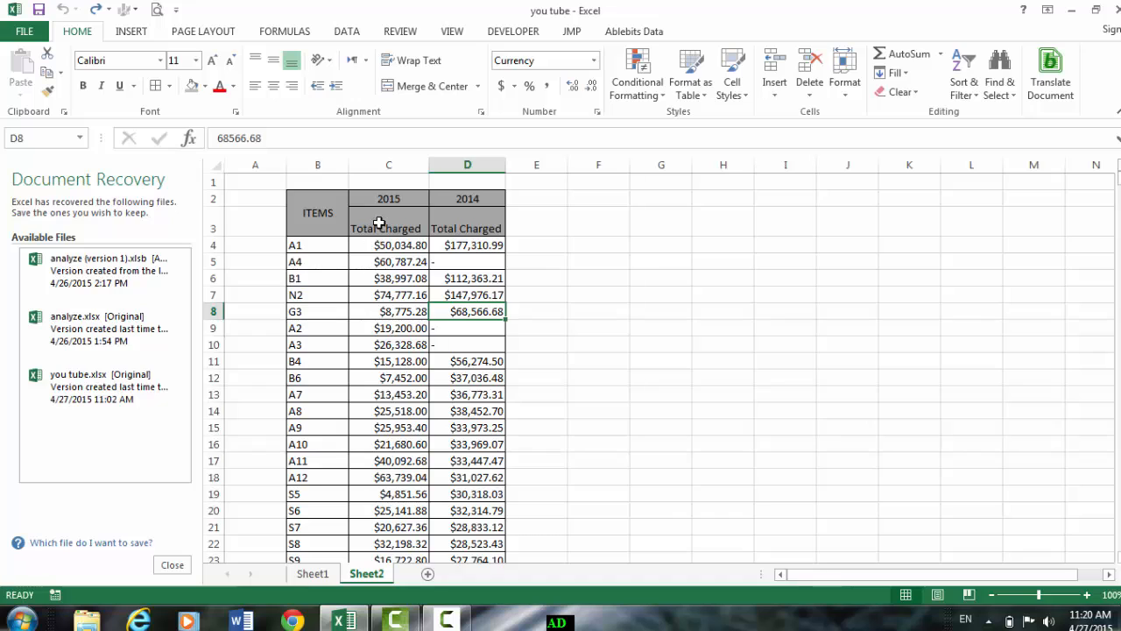
mouse_move(466, 254)
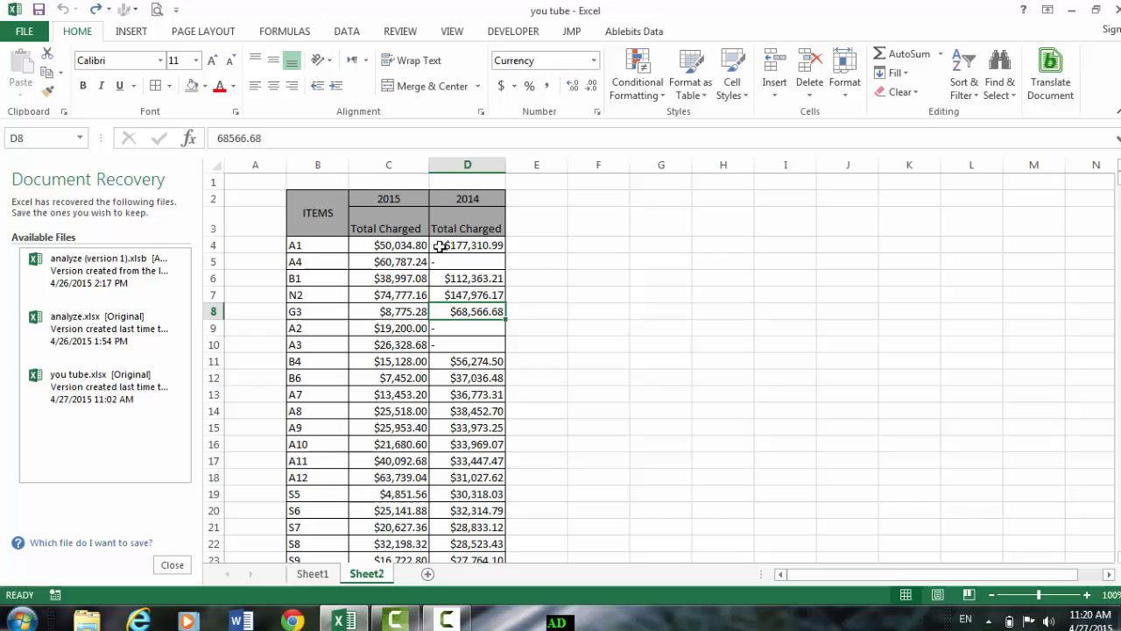
mouse_move(329, 252)
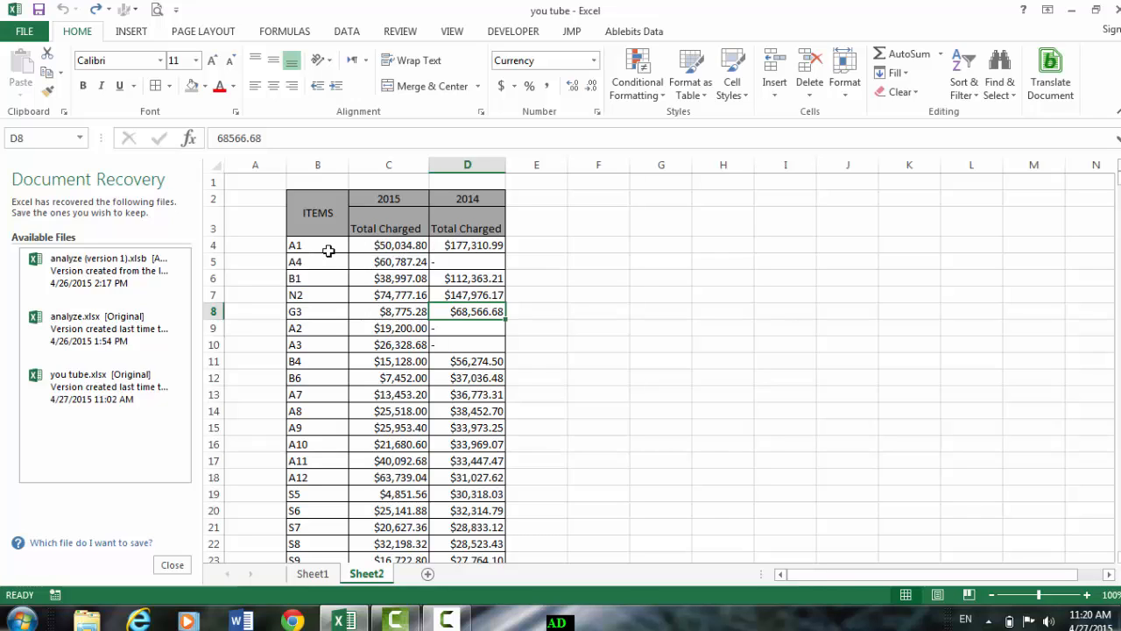
mouse_move(445, 246)
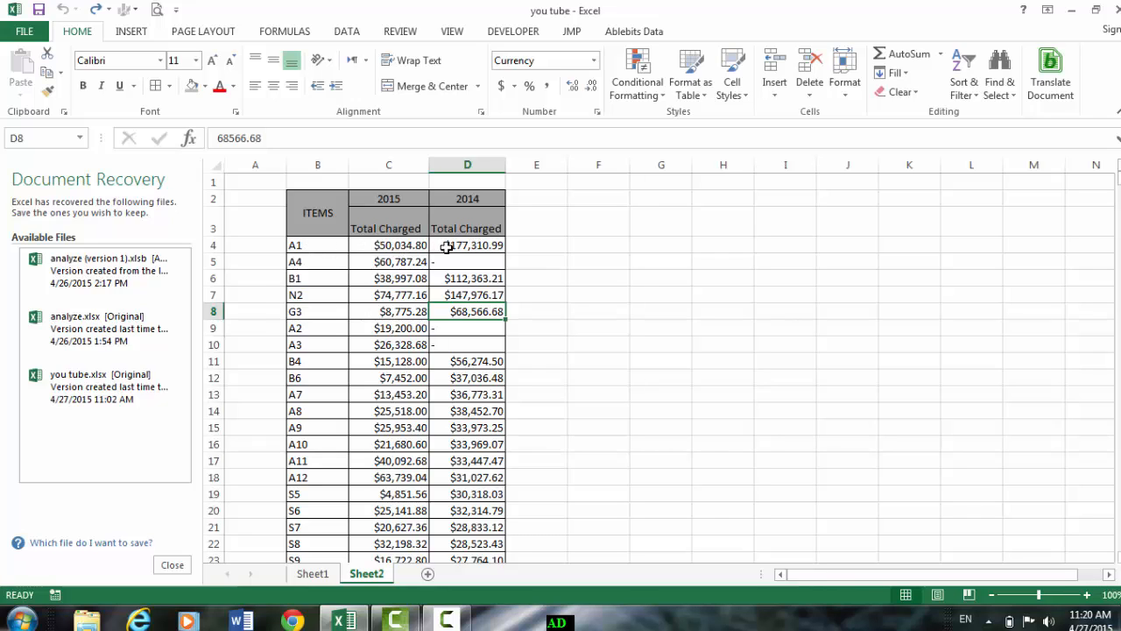
mouse_move(401, 245)
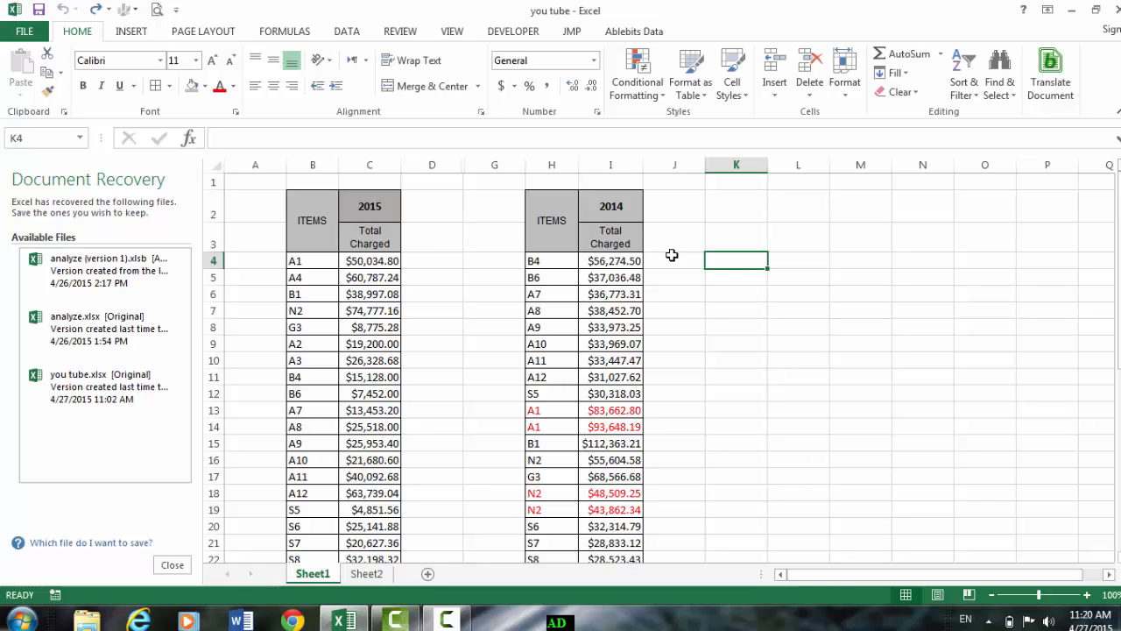
mouse_move(729, 261)
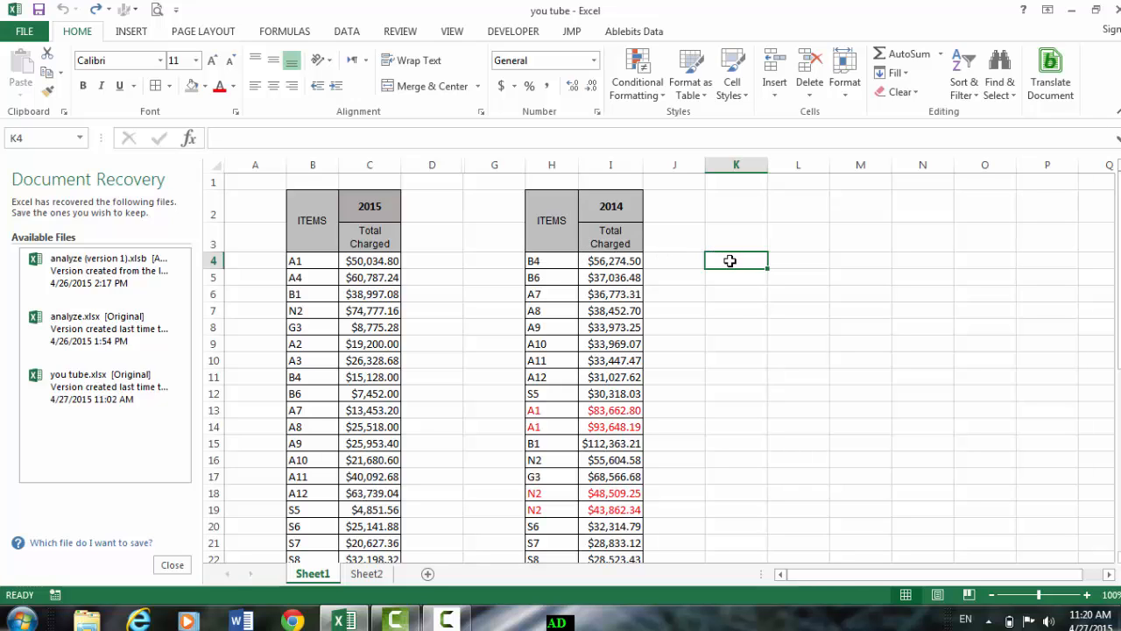
mouse_move(740, 271)
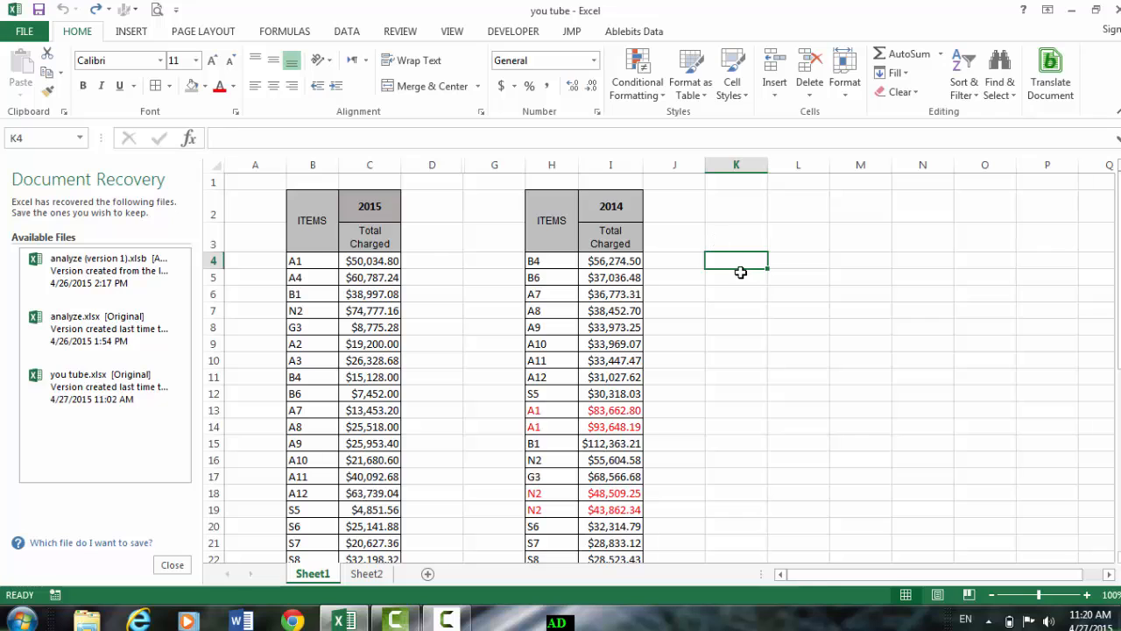
left_click(346, 30)
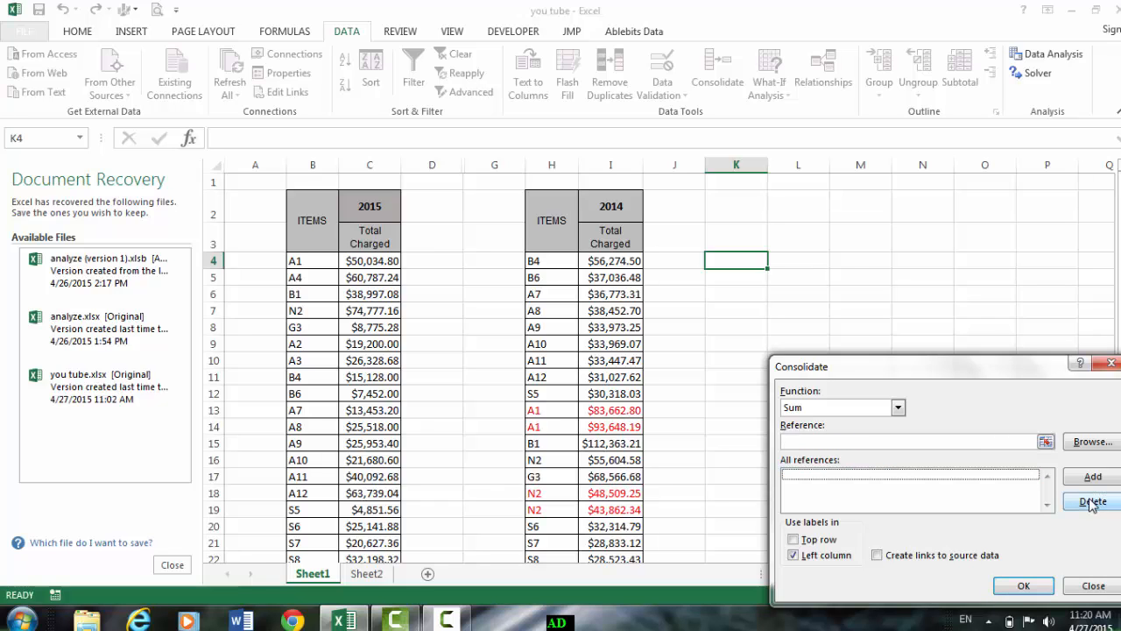
left_click(1045, 440)
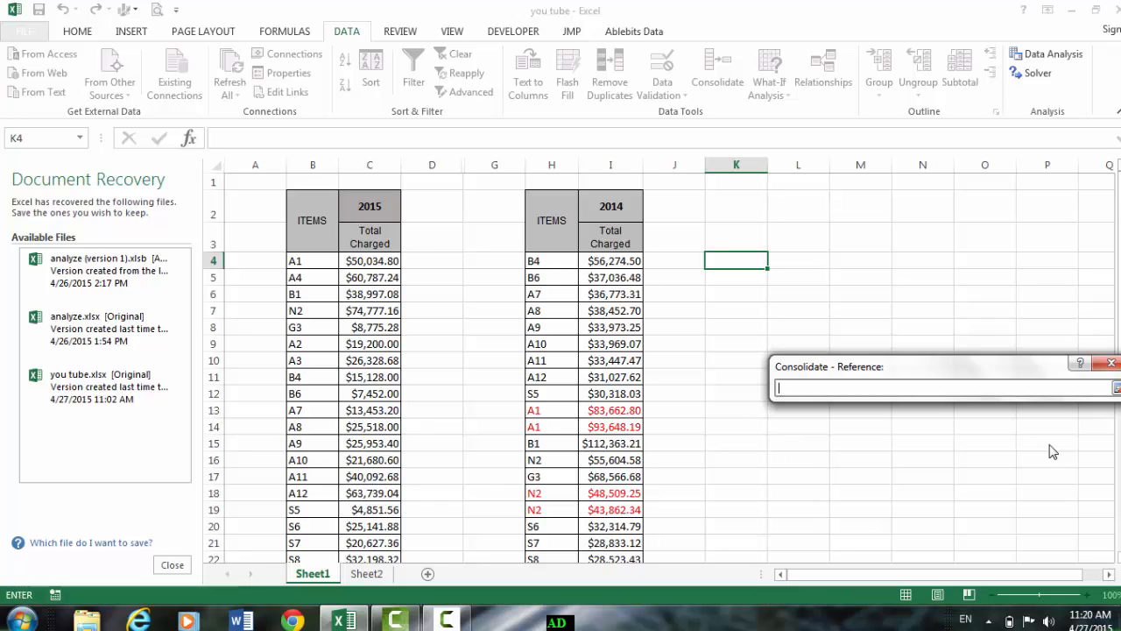
left_click_drag(551, 260, 610, 549)
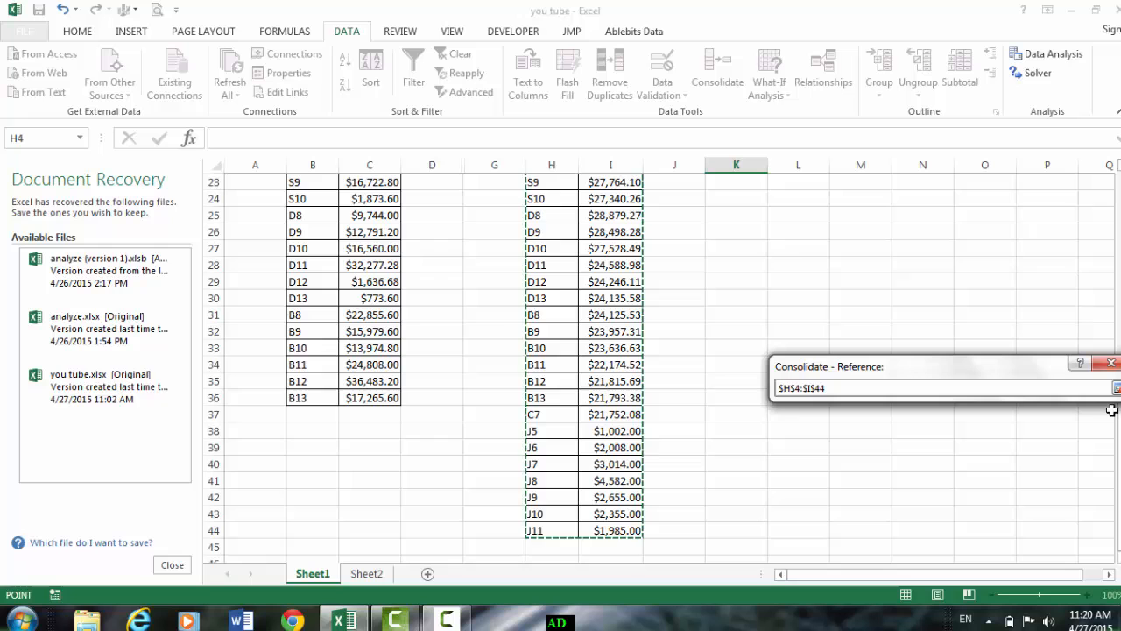
left_click(1114, 388)
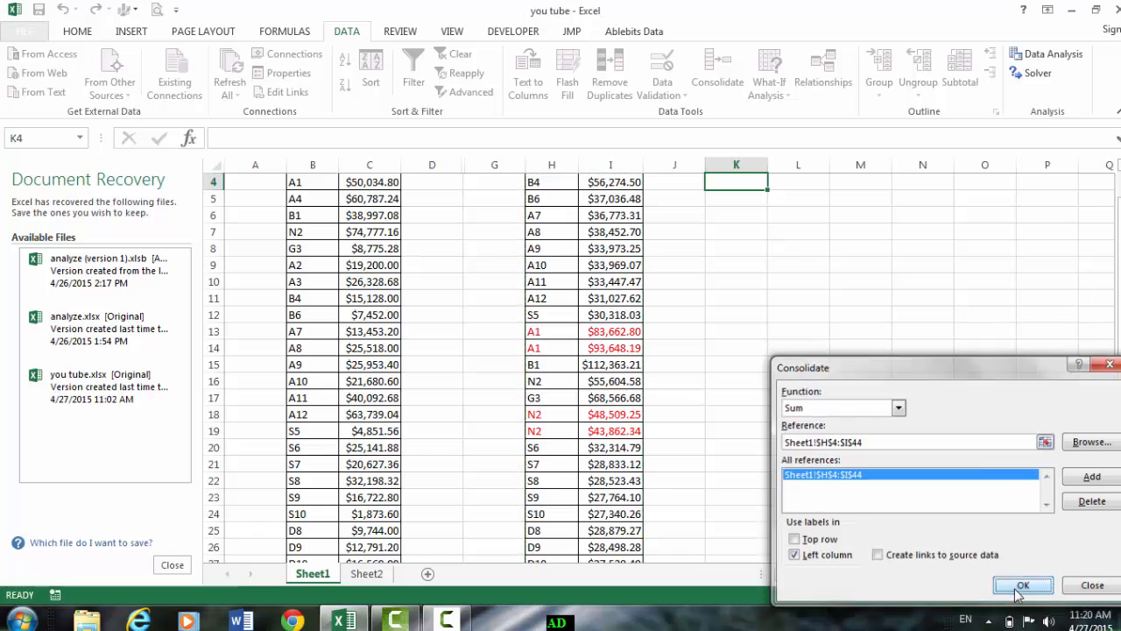
left_click(1022, 585)
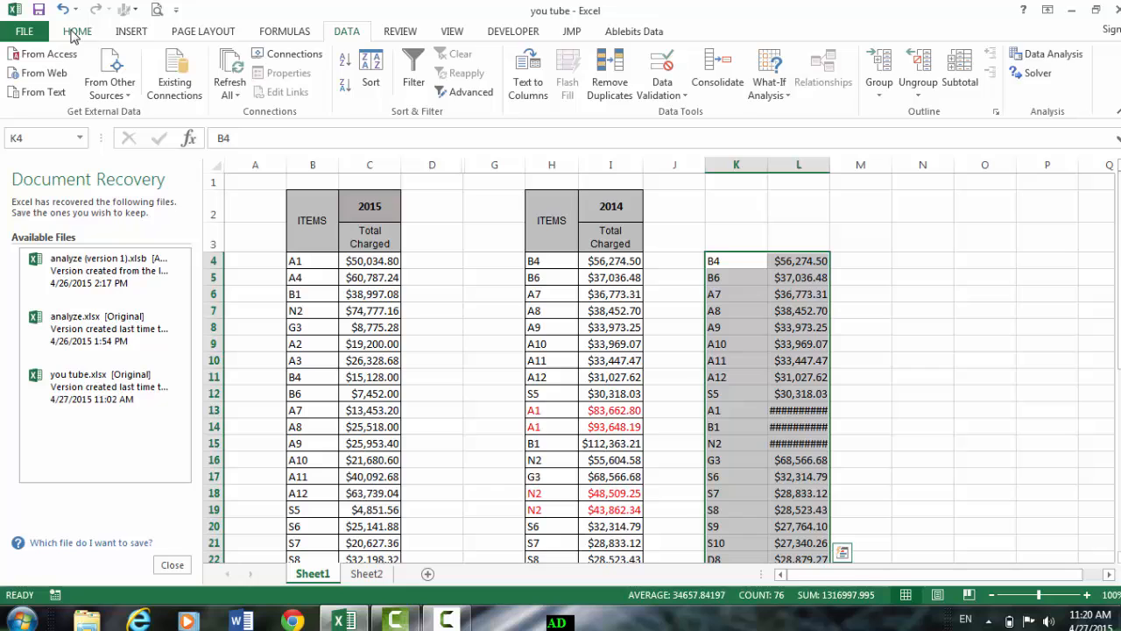
Step: Apply All Borders to K4:L44 and paste the 2014 / Total Charged headers into K2
left_click(77, 31)
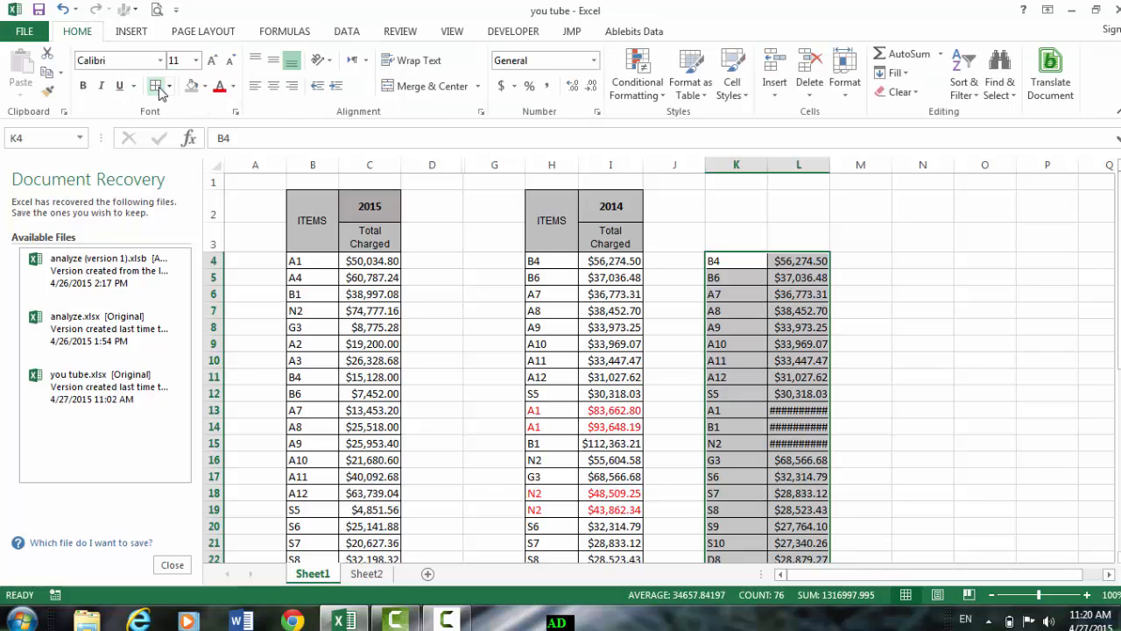
left_click(583, 220)
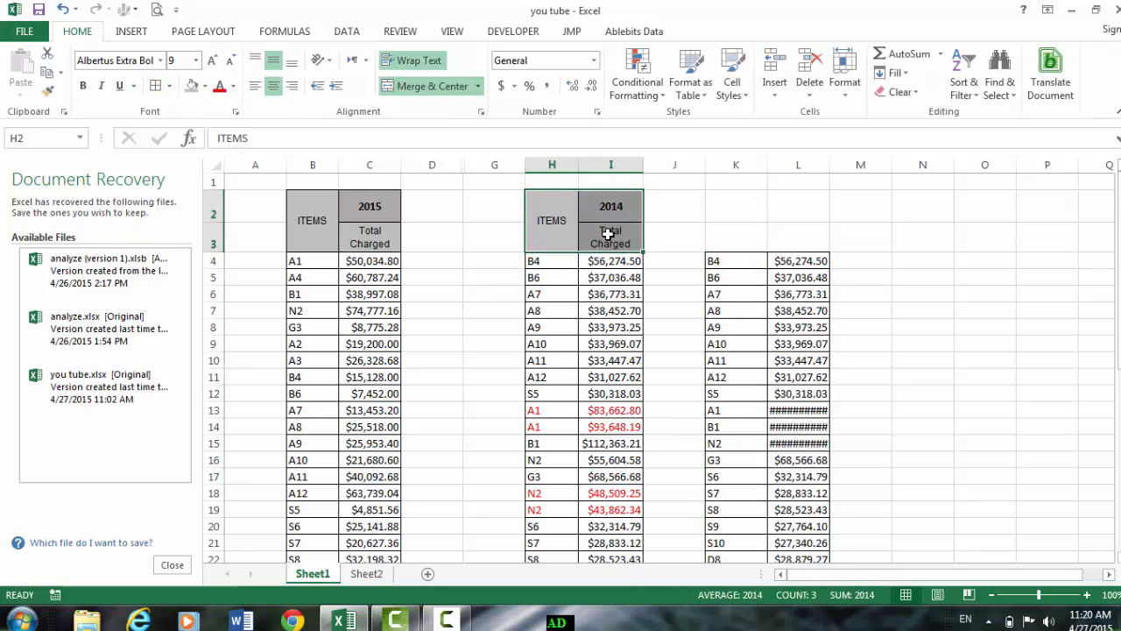
left_click(736, 206)
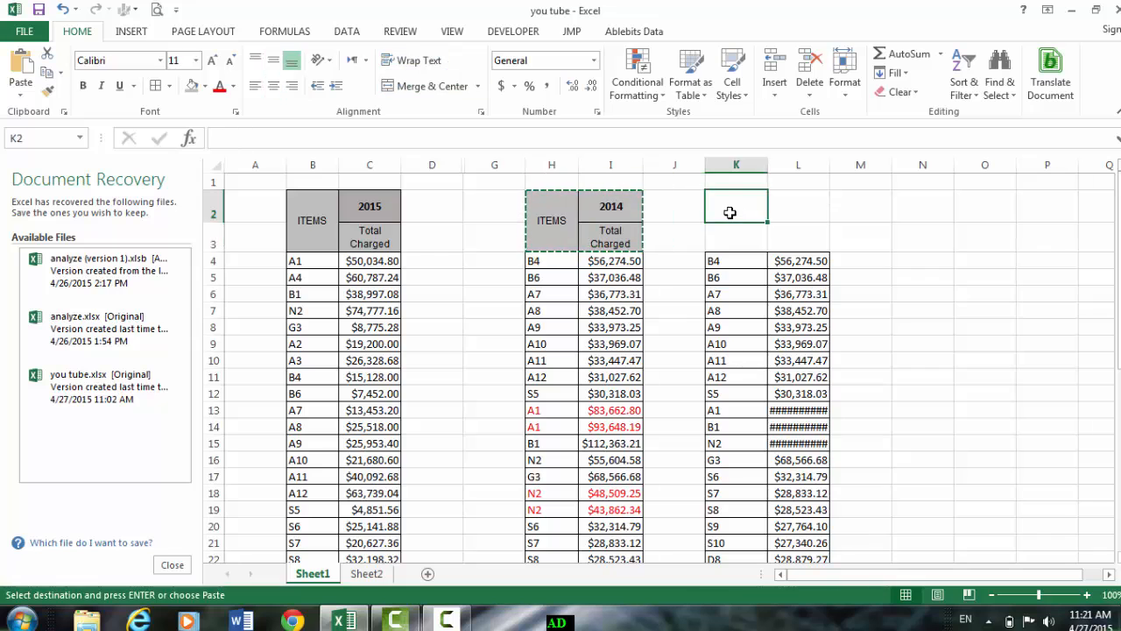
key("ctrl+v")
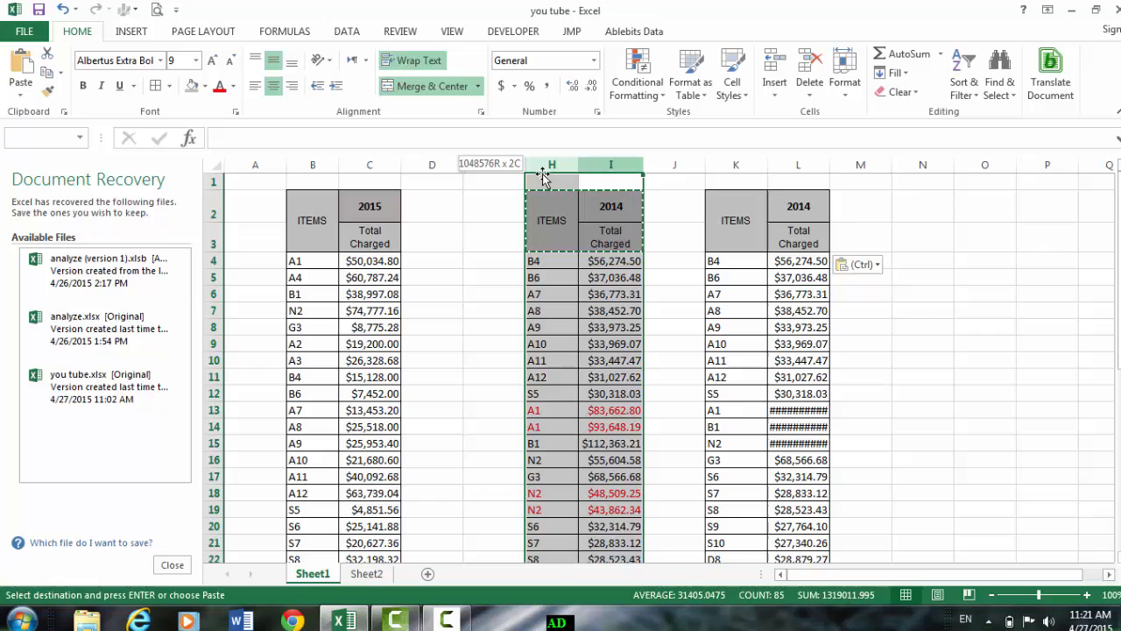
right_click(551, 165)
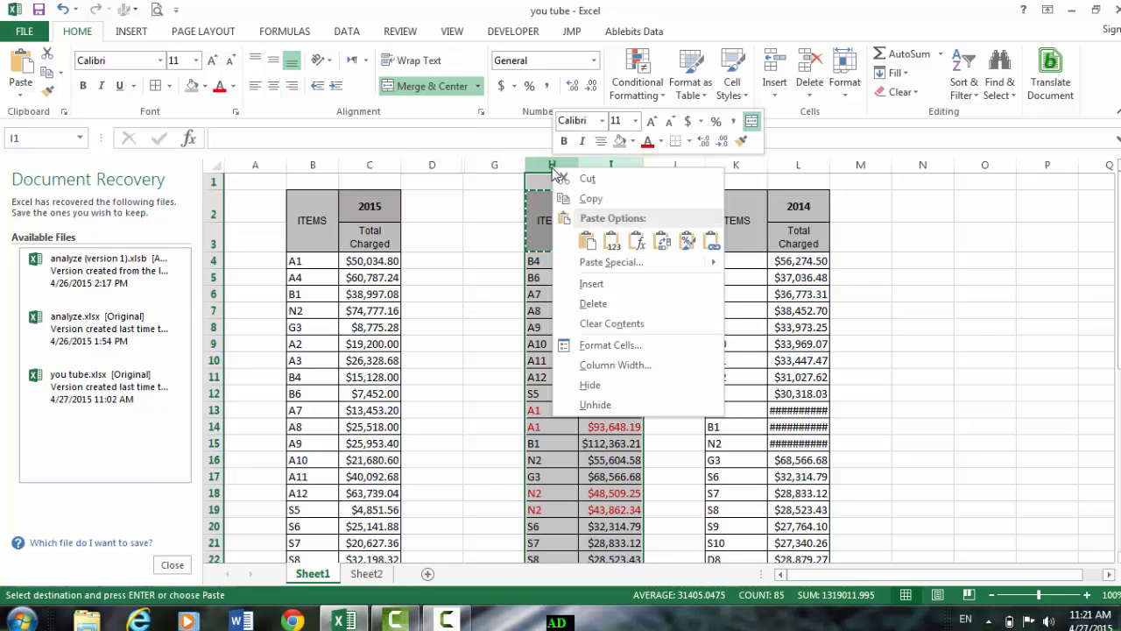
mouse_move(589, 385)
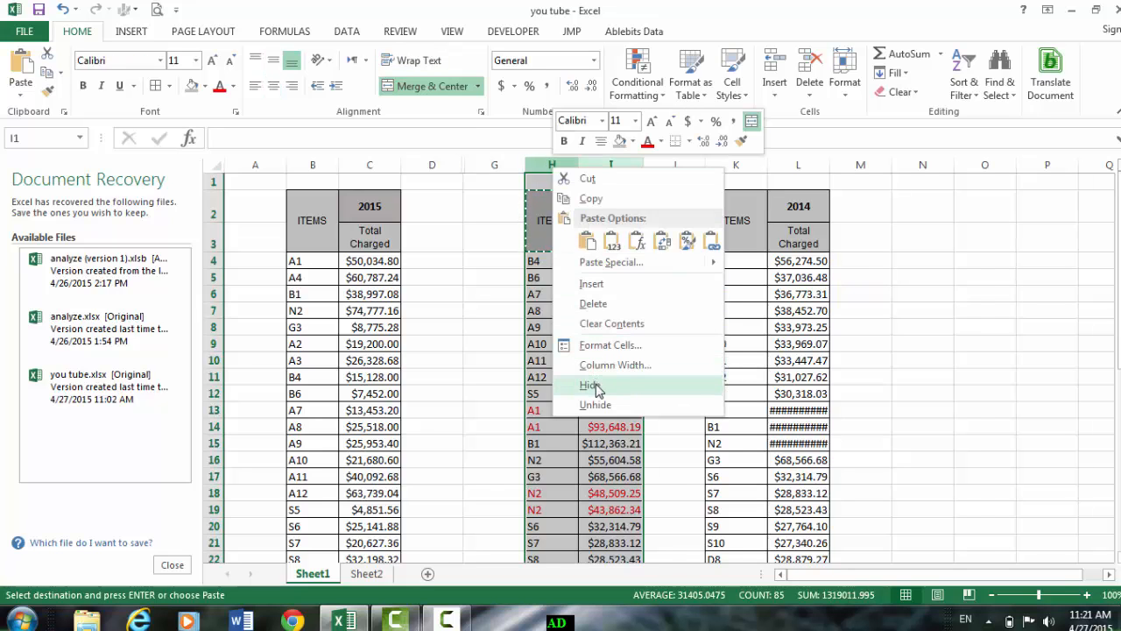
Step: Hide columns H and I from the context menu
left_click(589, 385)
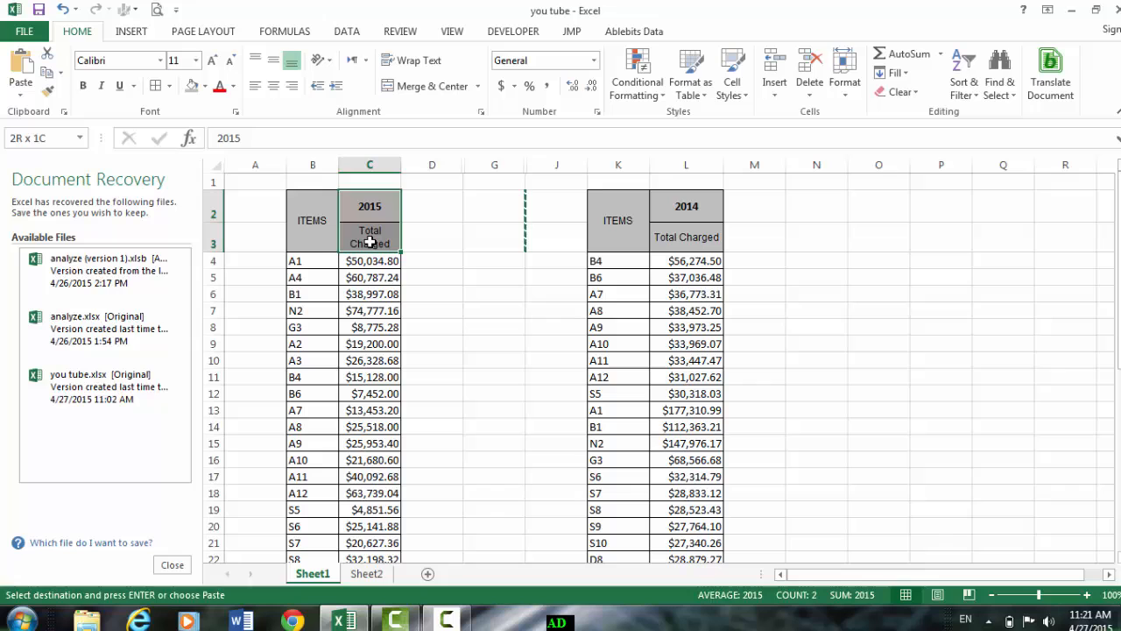
Step: Paste the header into column D, relabel D2 as 2014, and begin =VLOOKUP in D4
left_click(431, 213)
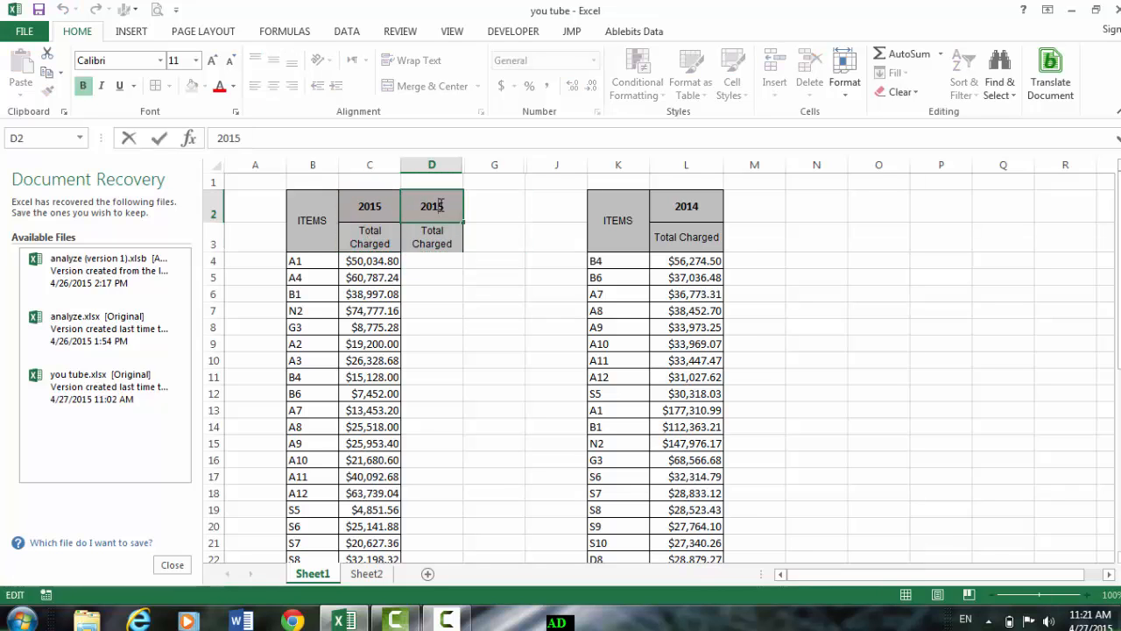
type("2014")
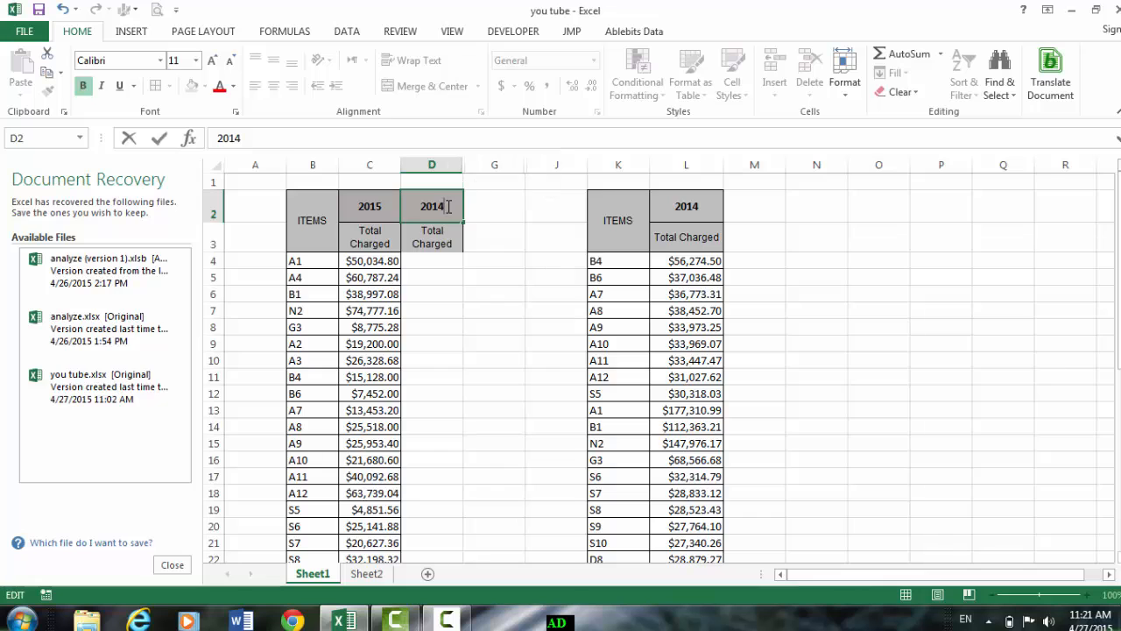
left_click(431, 260)
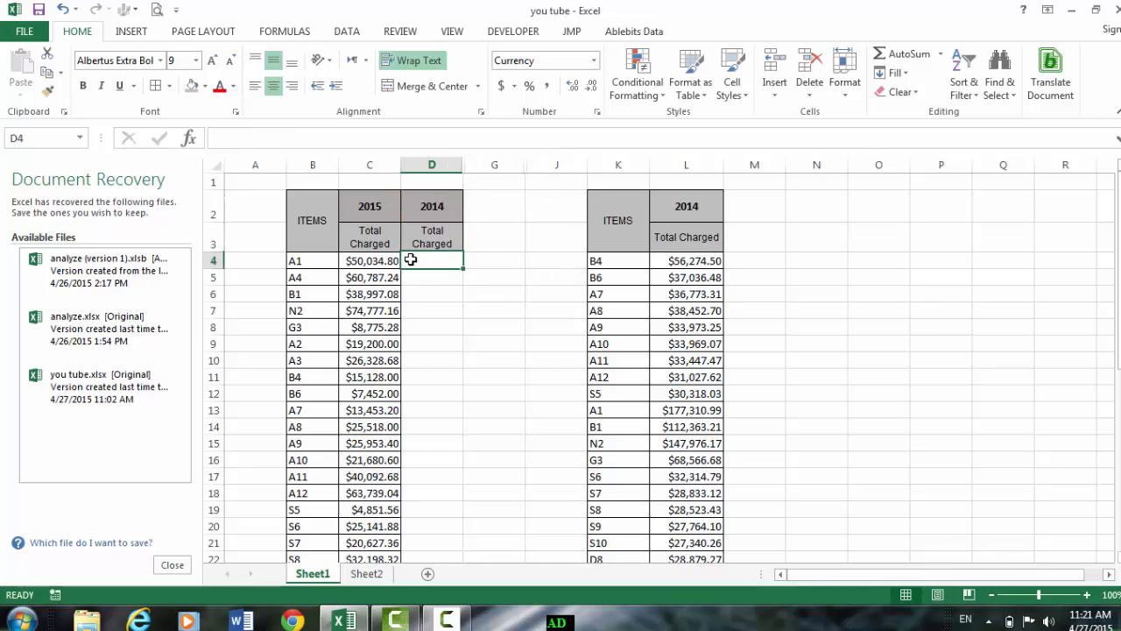
type("=v")
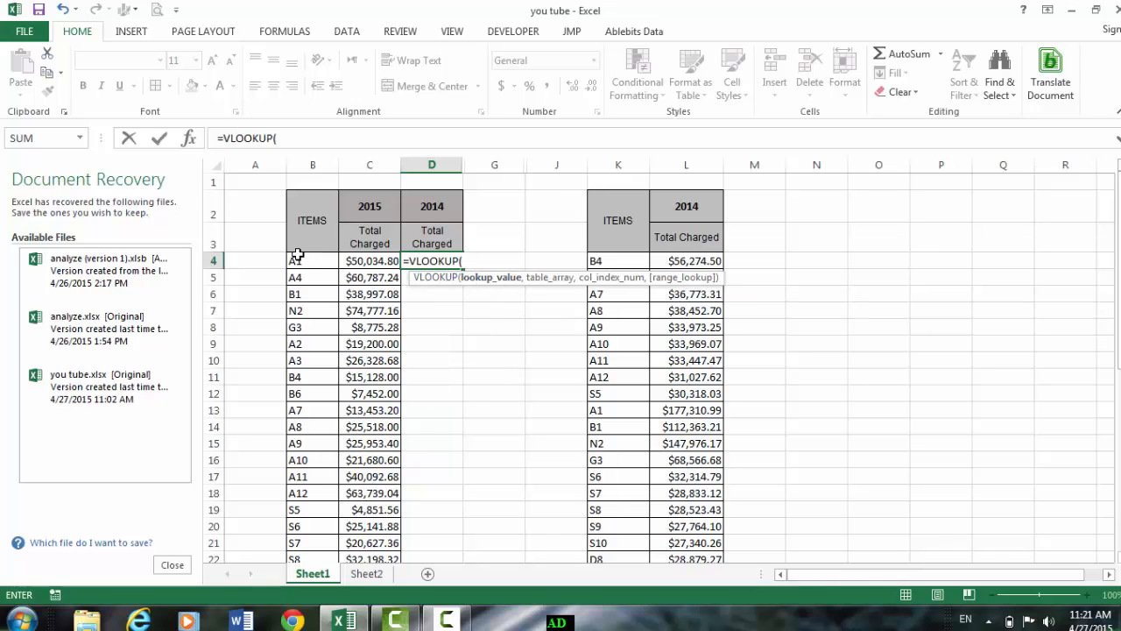
Step: Complete =VLOOKUP(B4,K$4:L$41,2,FALSE) in D4, returning 177310.991 for item A1
left_click(312, 261)
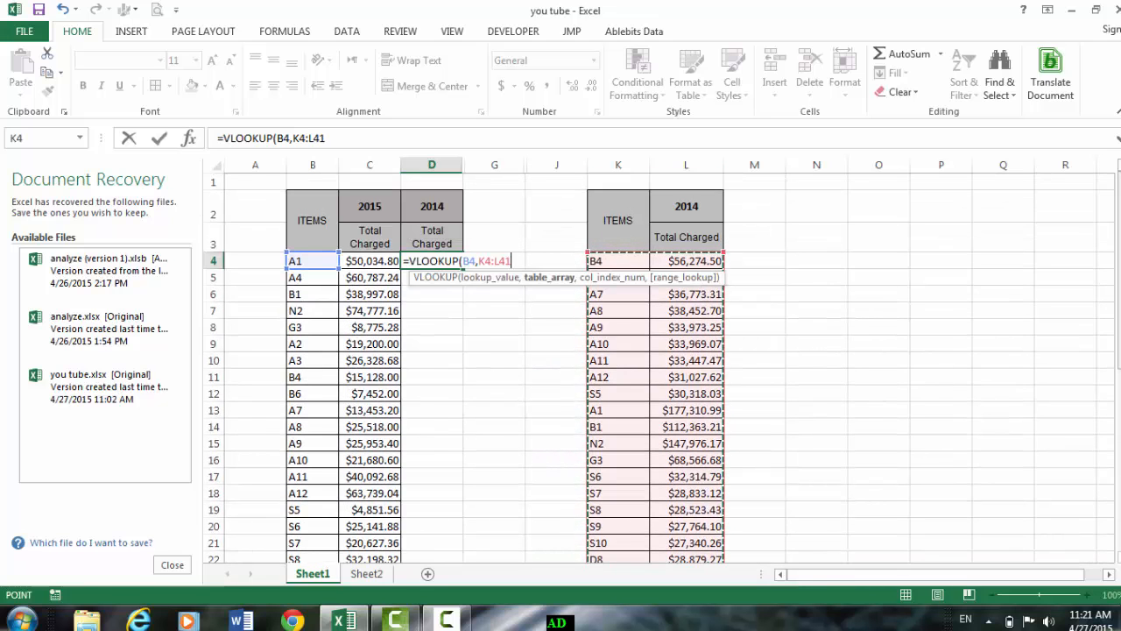
type(",")
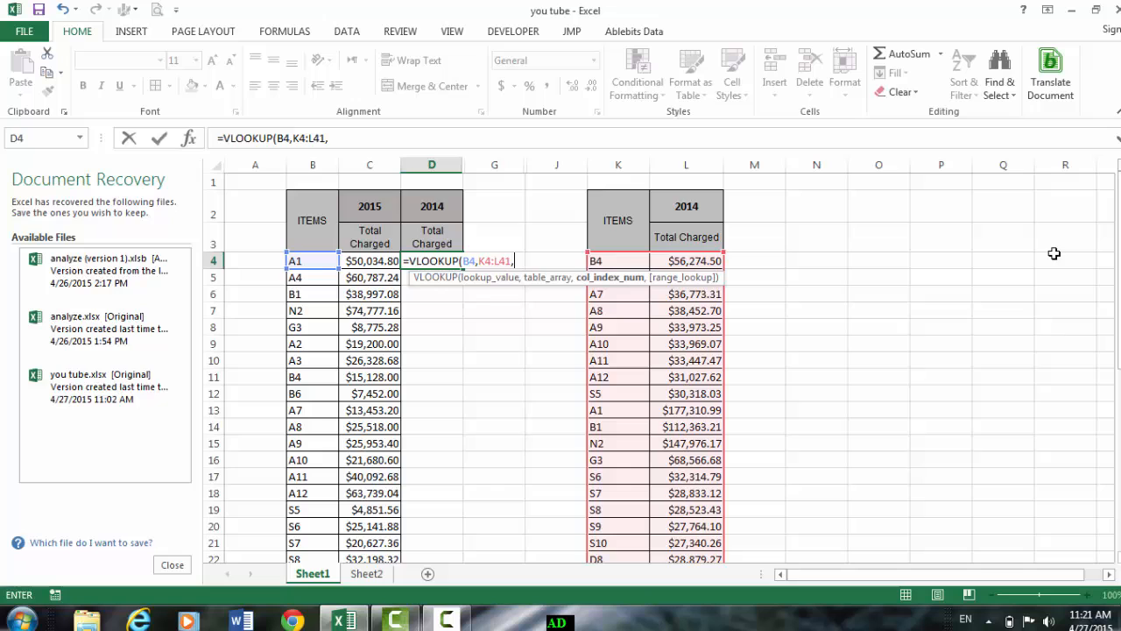
mouse_move(631, 224)
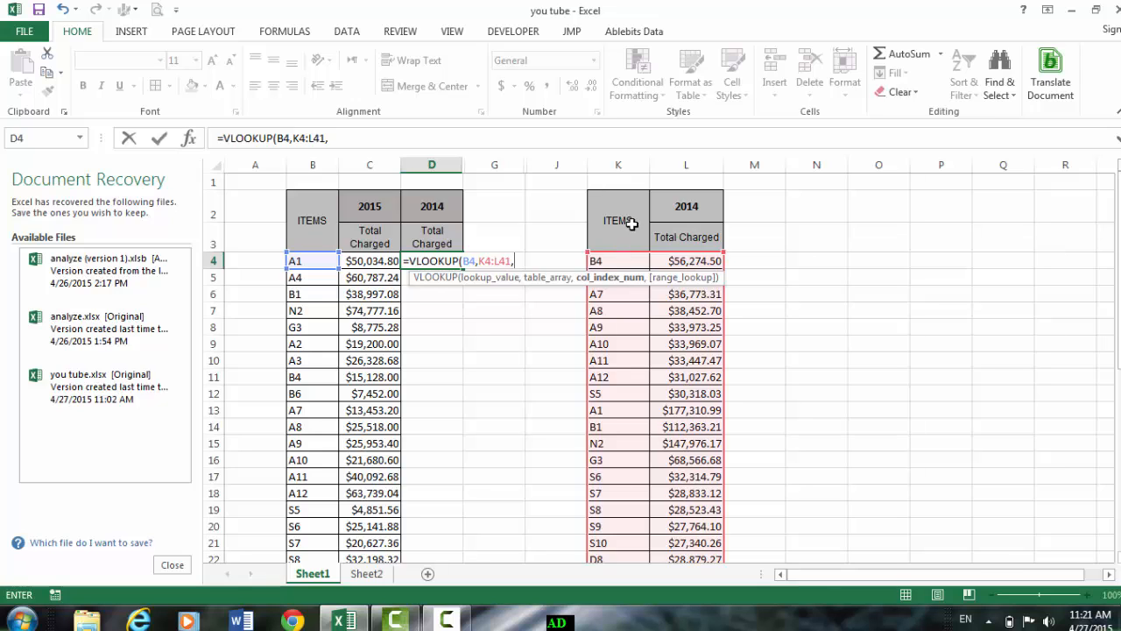
mouse_move(688, 340)
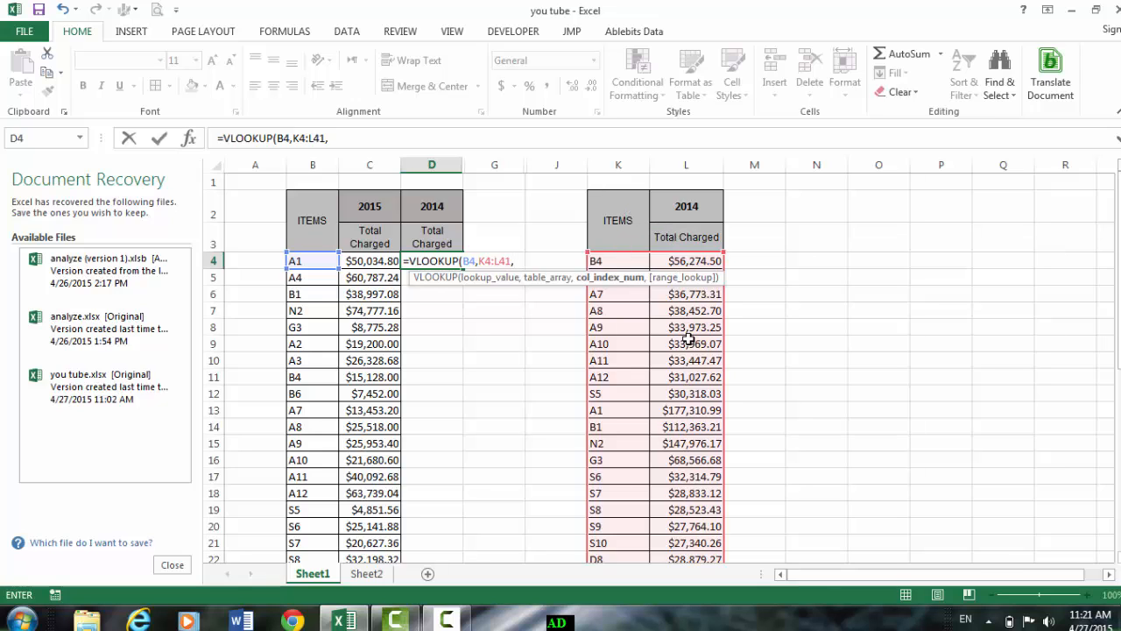
mouse_move(532, 255)
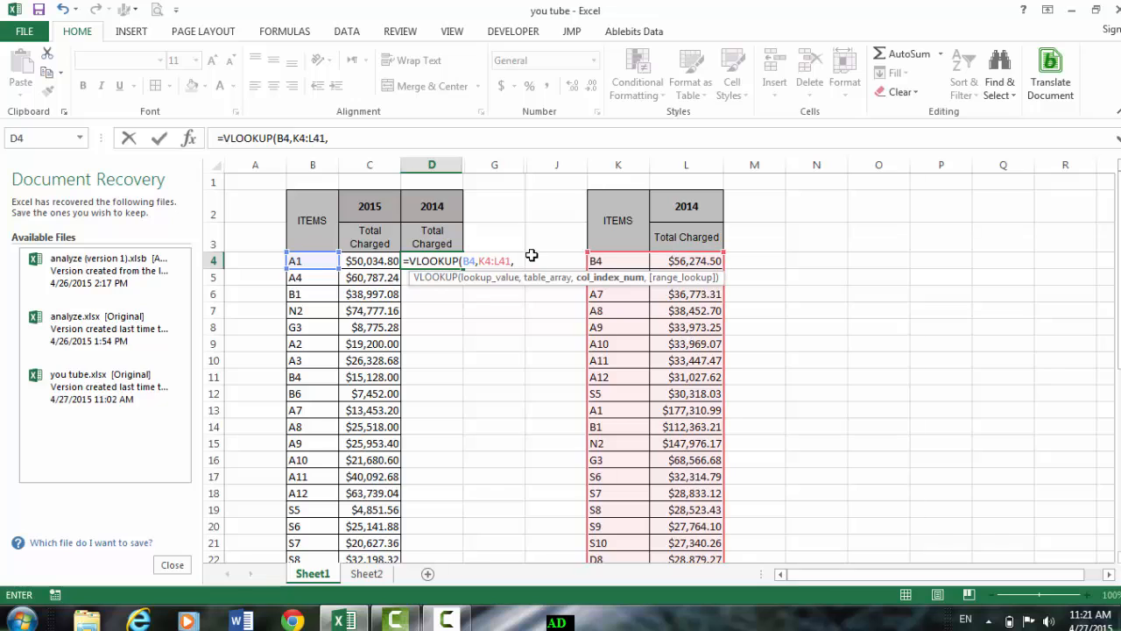
type("2,")
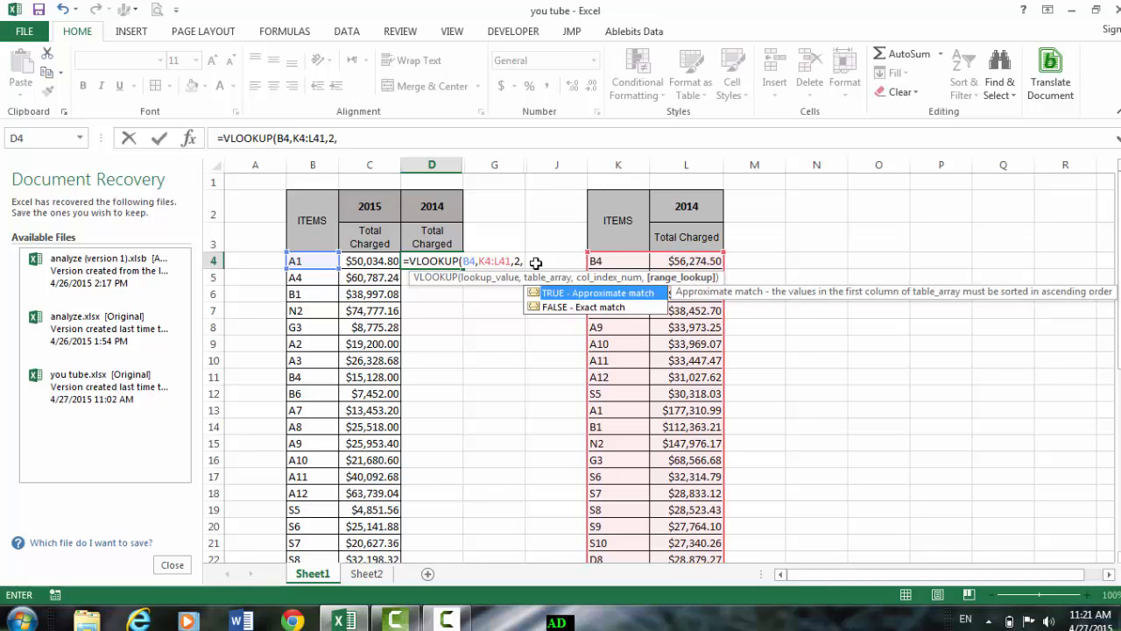
mouse_move(561, 307)
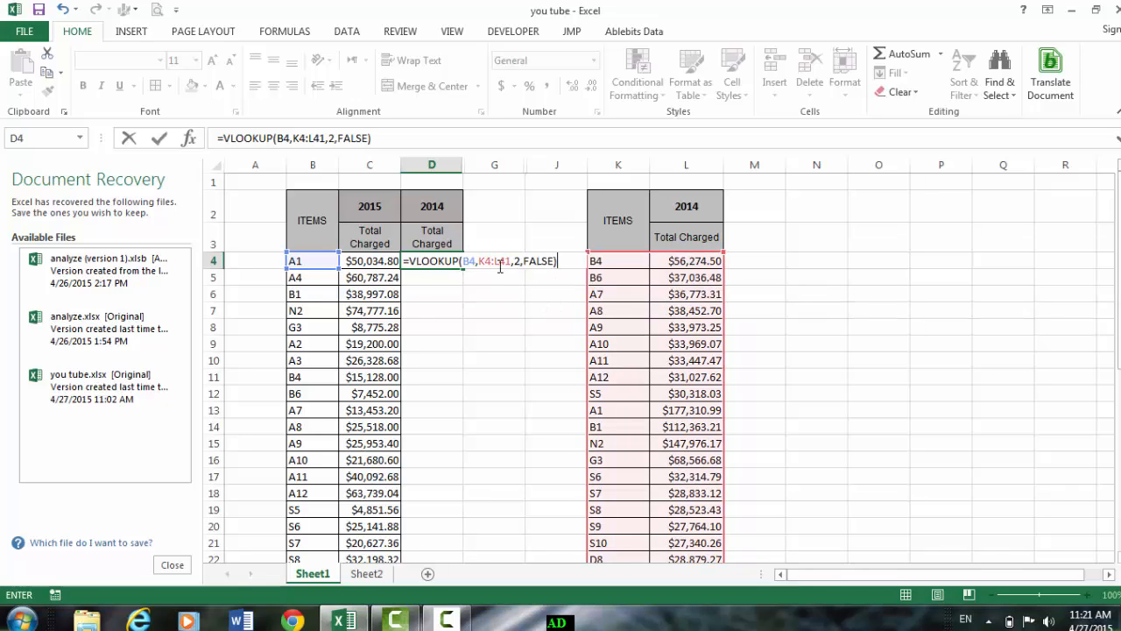
left_click(491, 260)
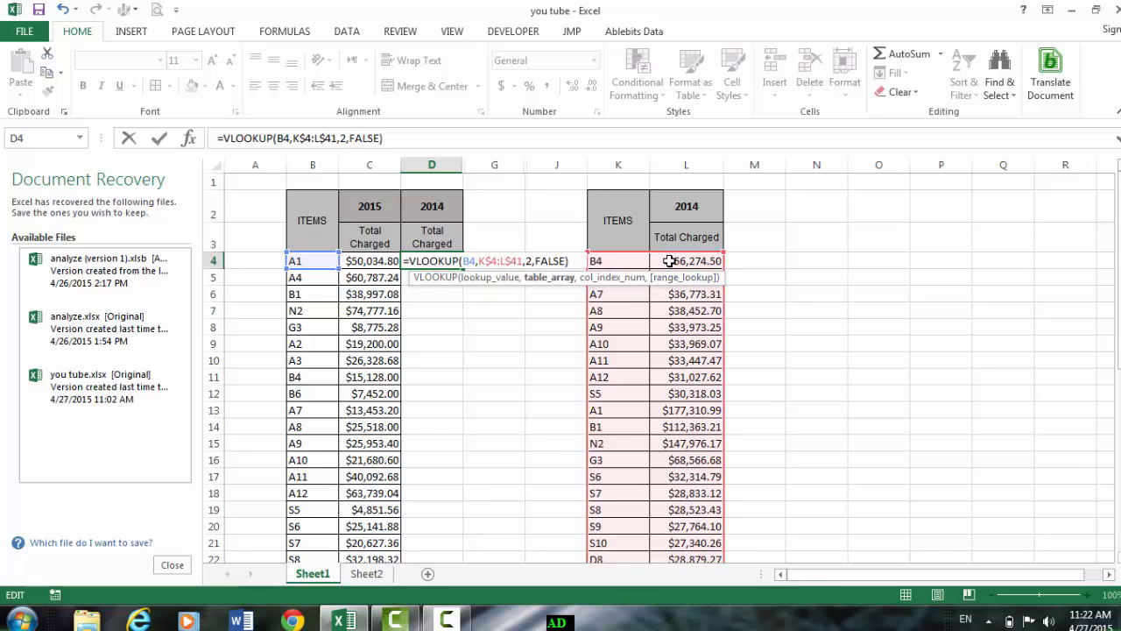
mouse_move(487, 322)
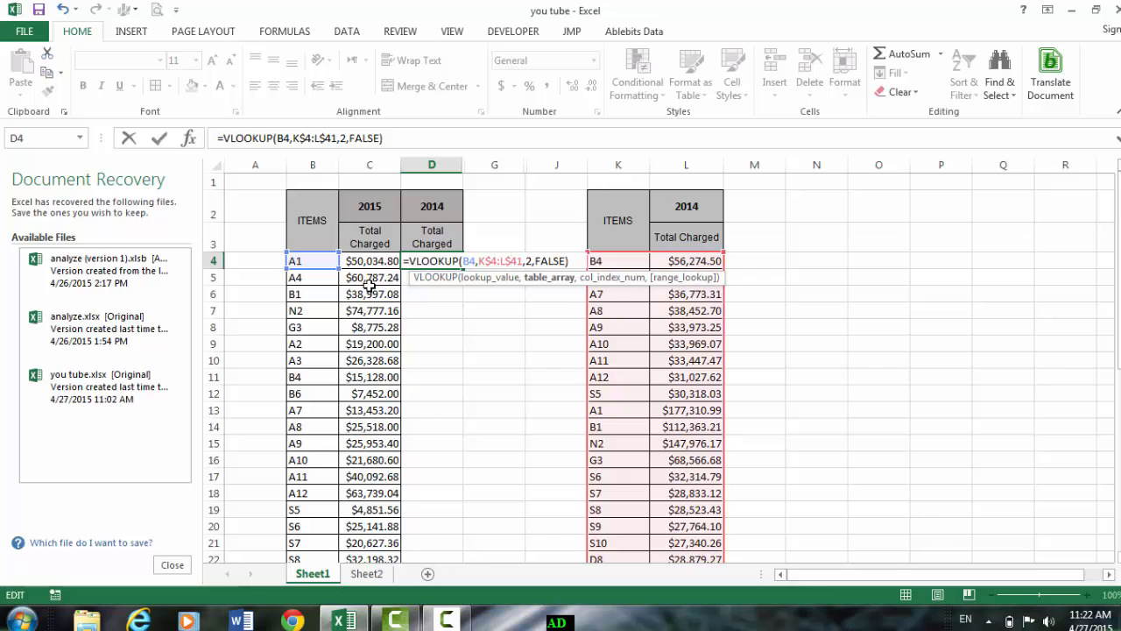
key("Return")
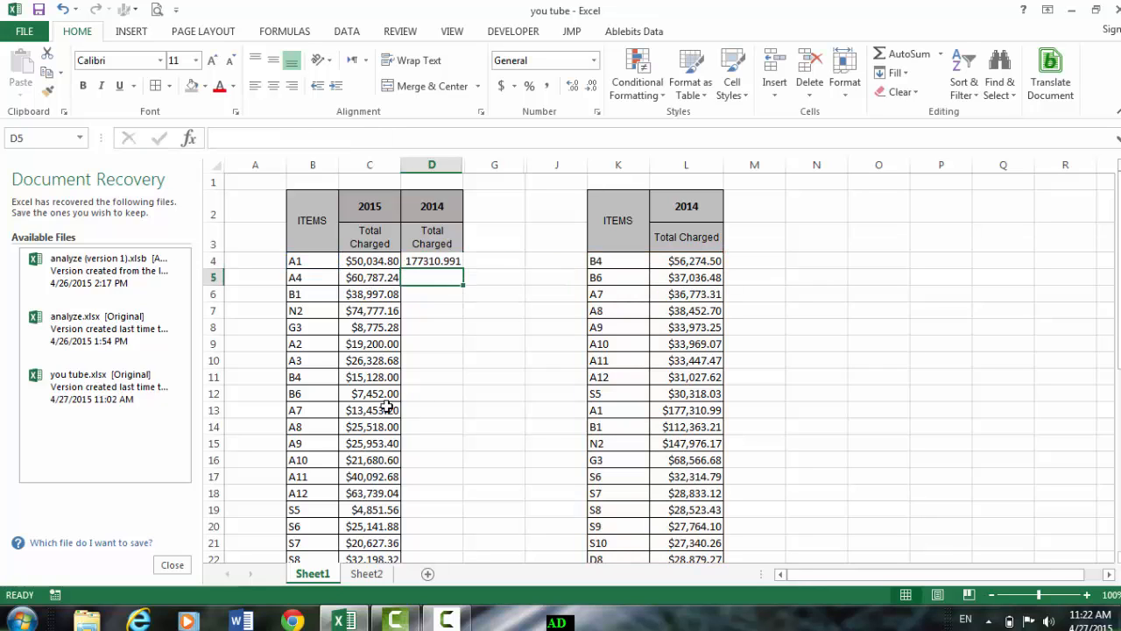
Step: Format column D as Currency, keep D2 General, and fill the D4 formula down to D36
left_click(431, 165)
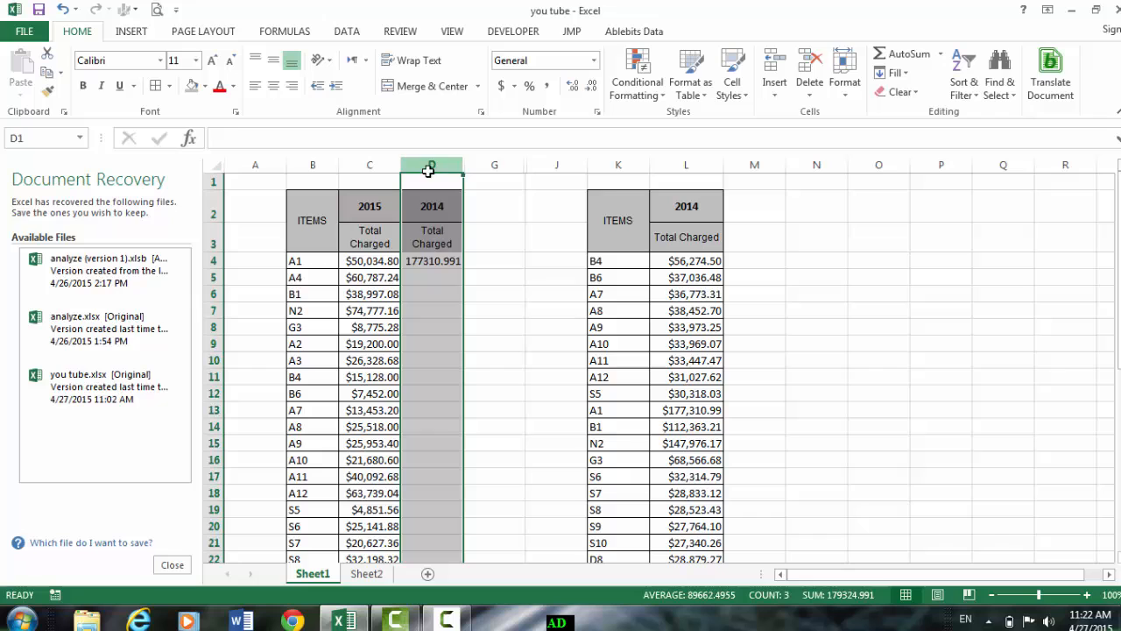
left_click(594, 60)
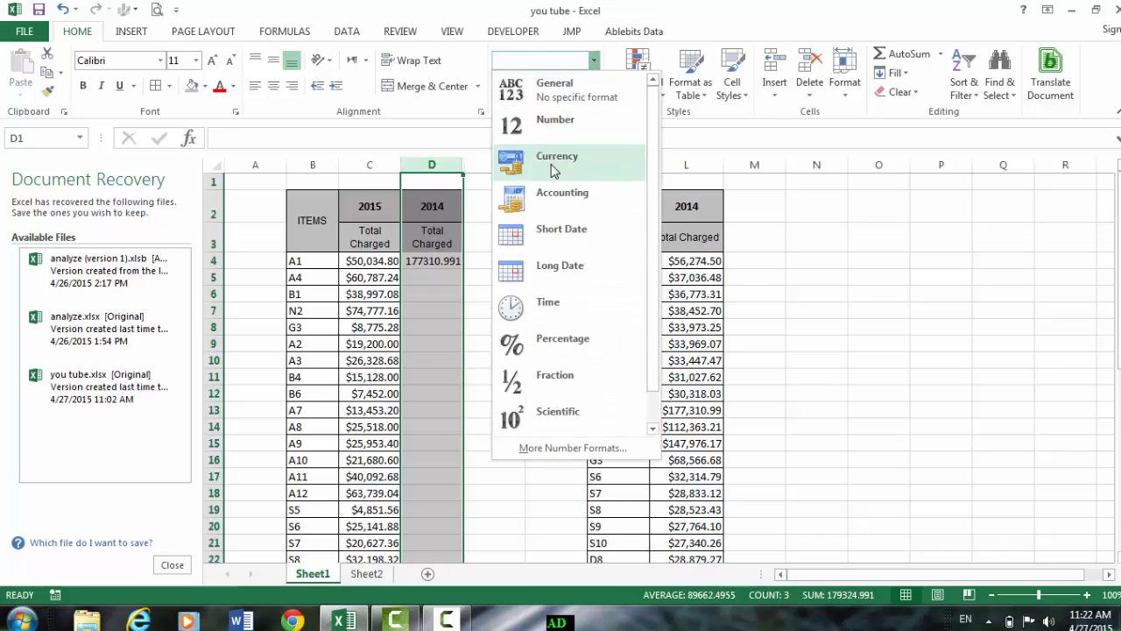
left_click(557, 156)
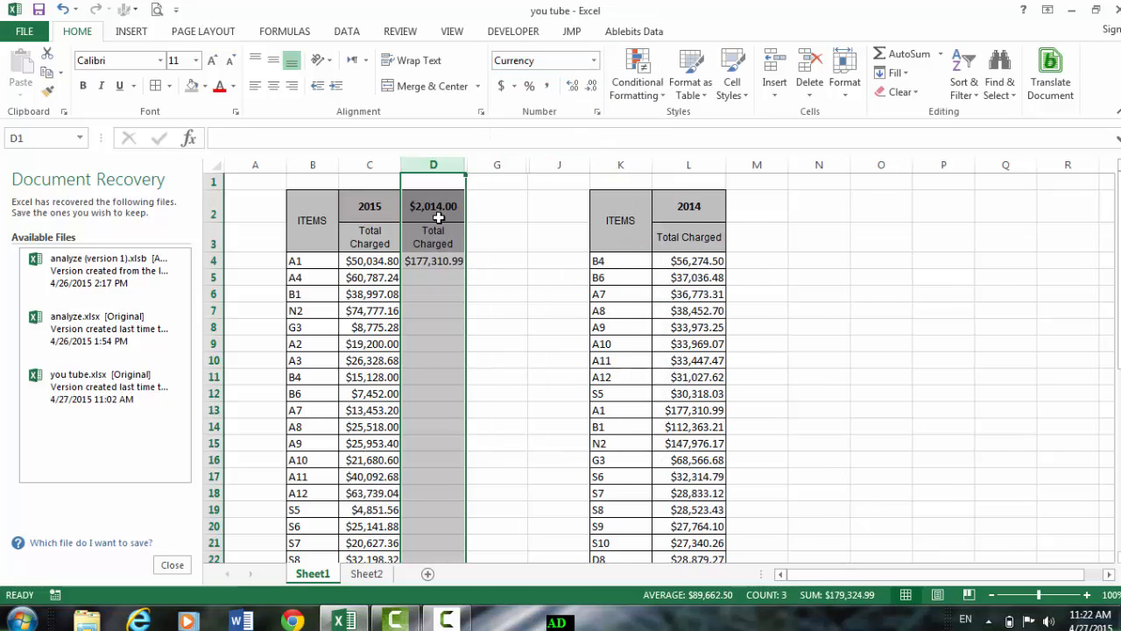
left_click(580, 59)
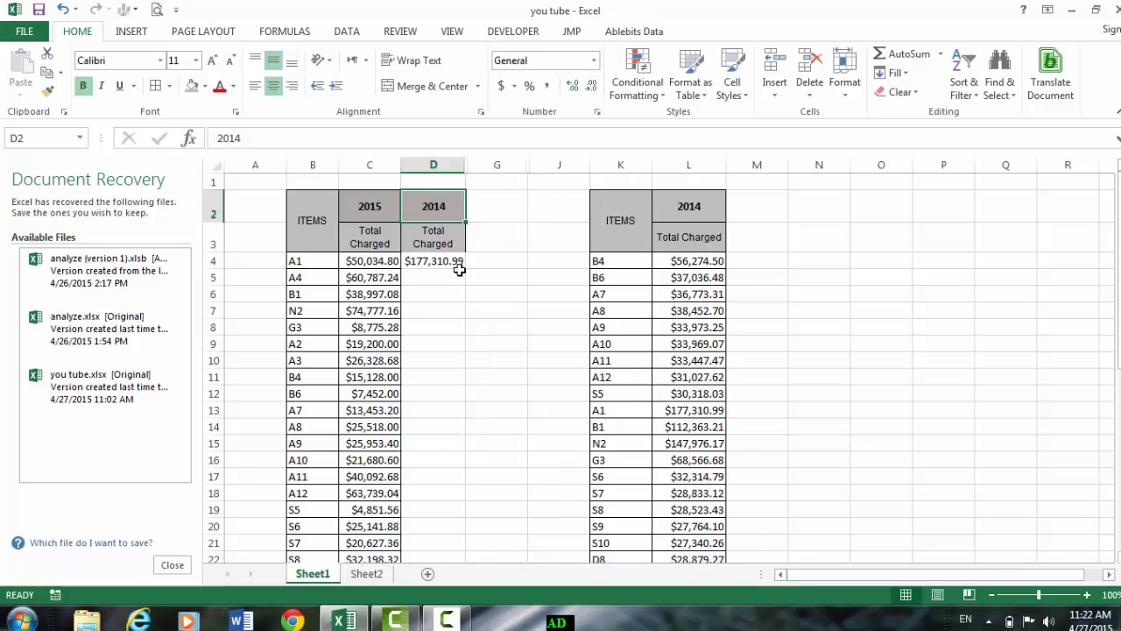
left_click(433, 261)
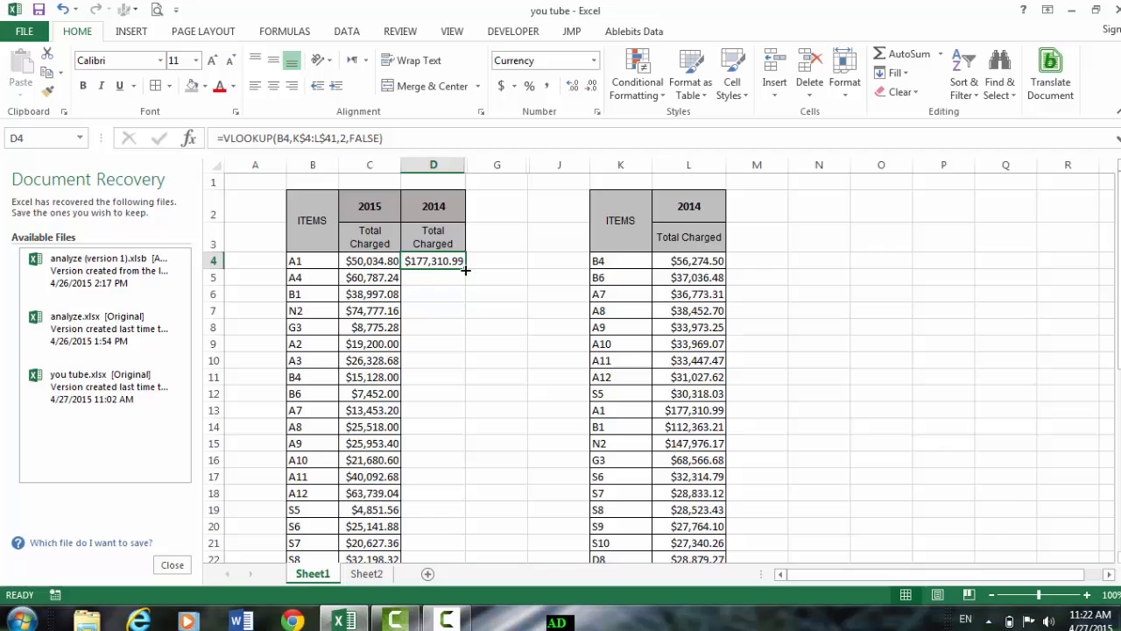
left_click_drag(465, 270, 438, 542)
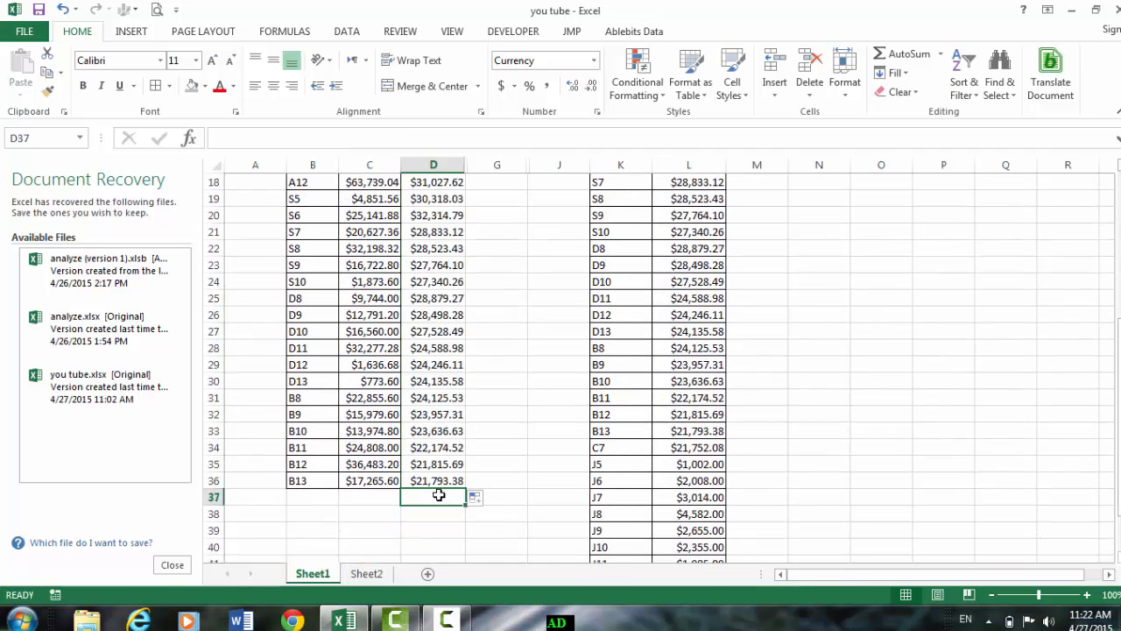
scroll("up", 3)
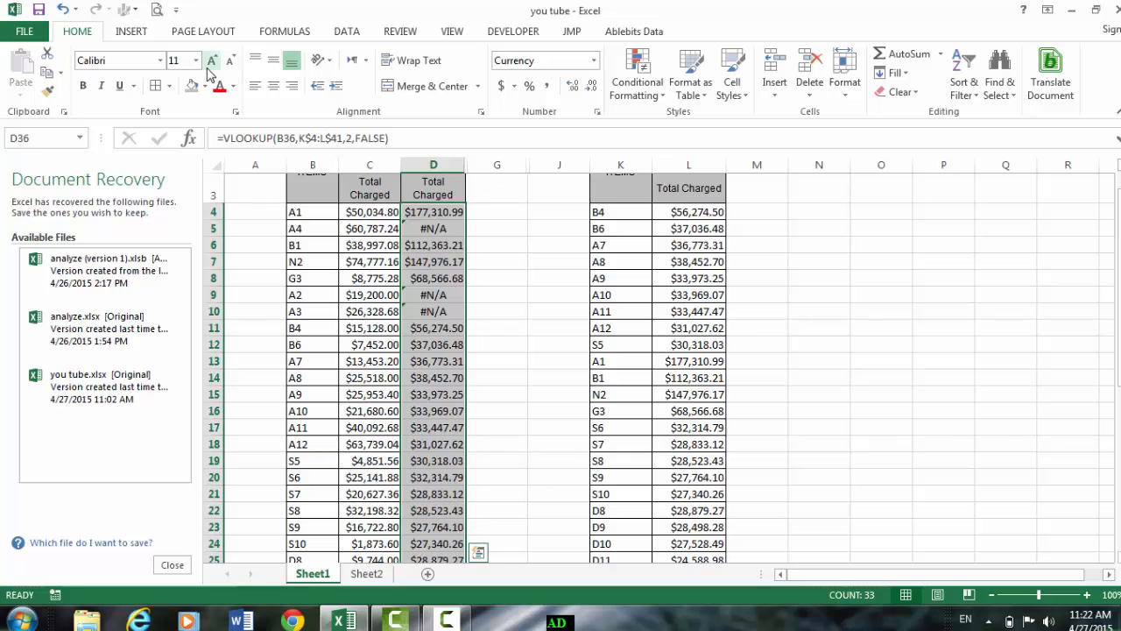
scroll("down", 3)
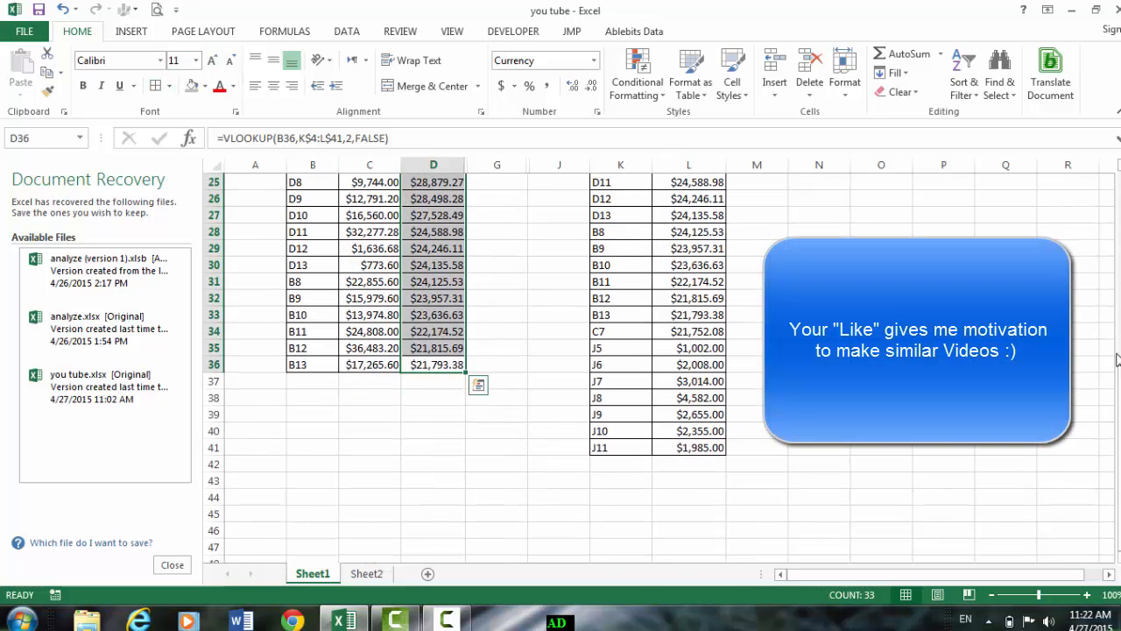
scroll("up", 3)
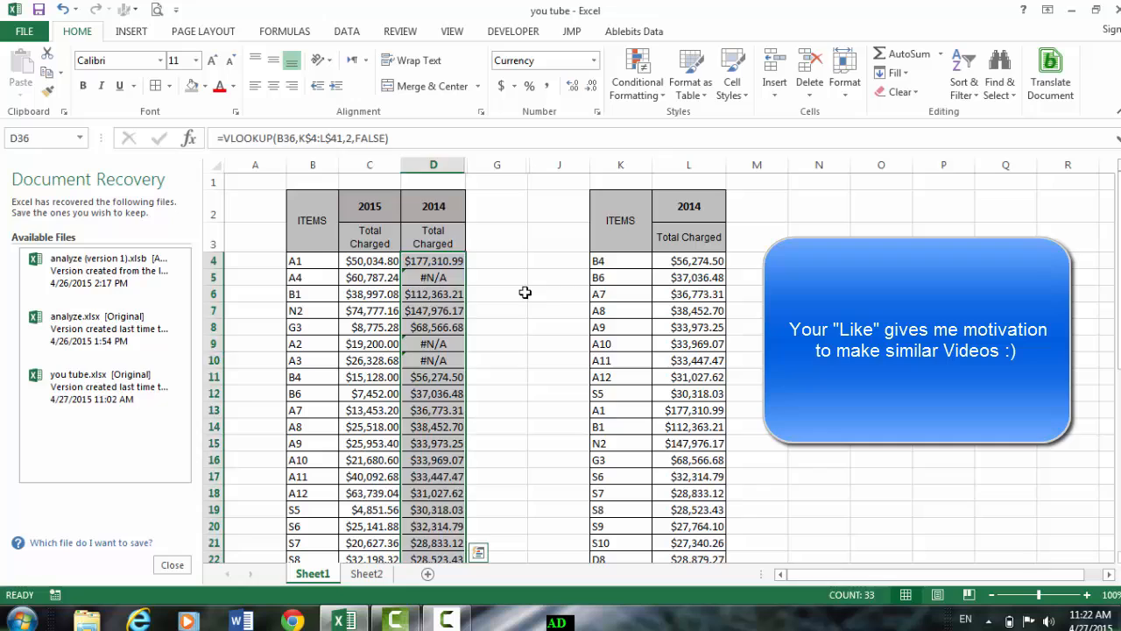
left_click(497, 293)
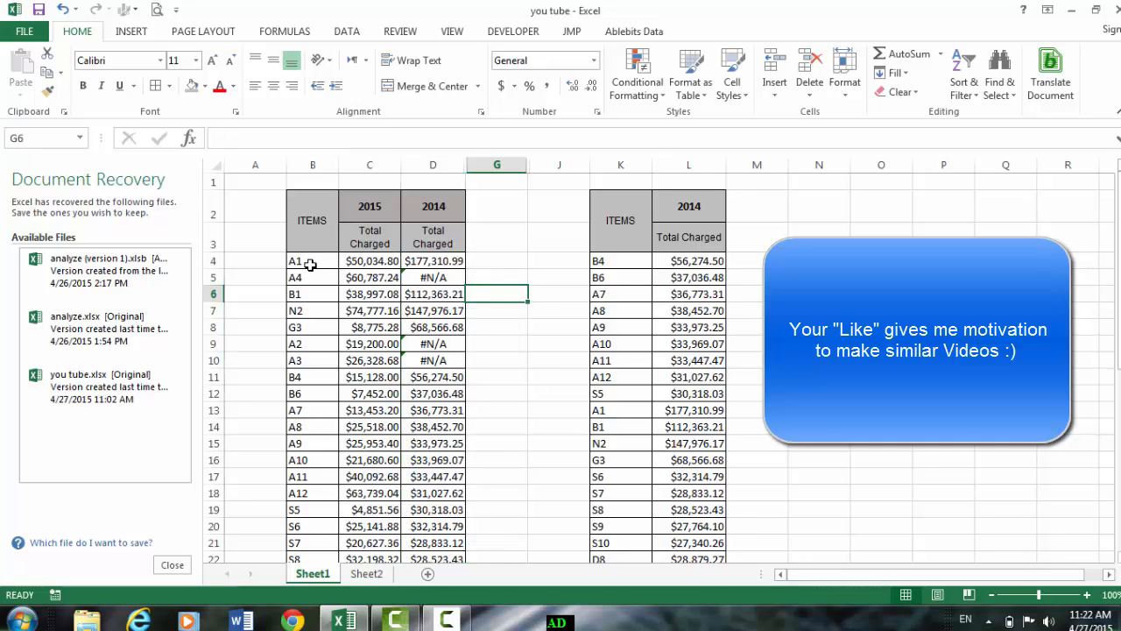
left_click(369, 260)
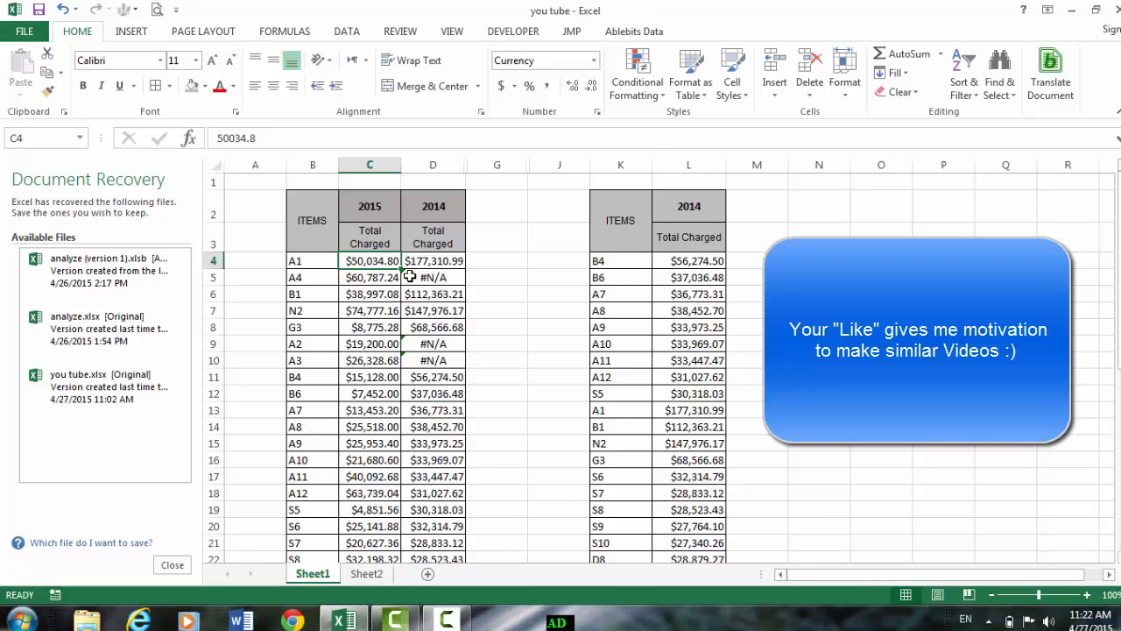
left_click(432, 277)
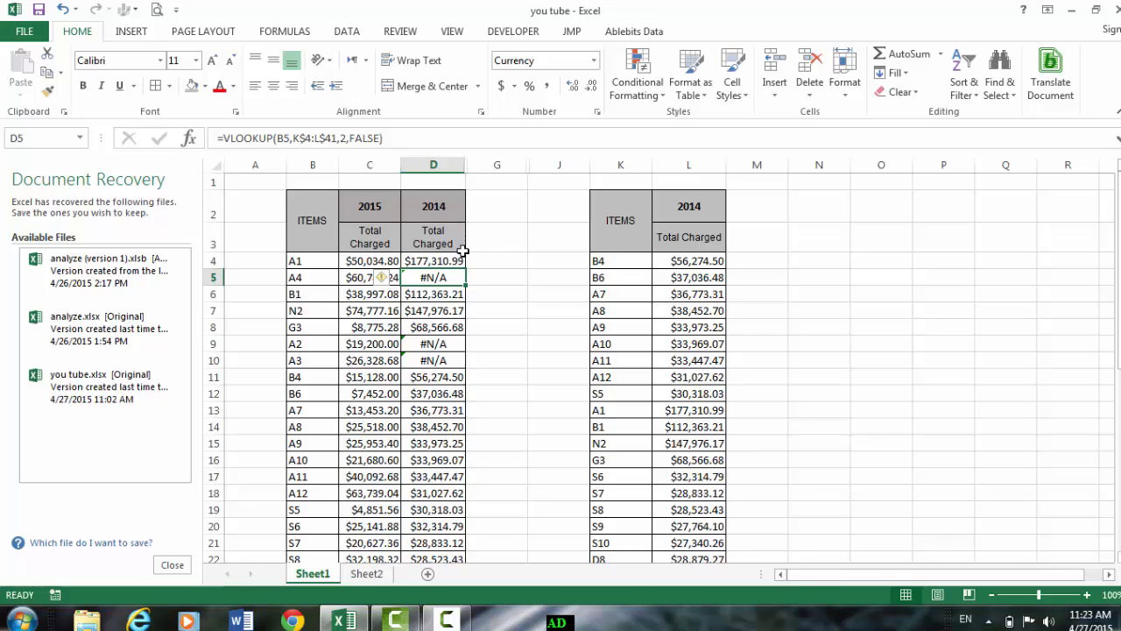
mouse_move(445, 273)
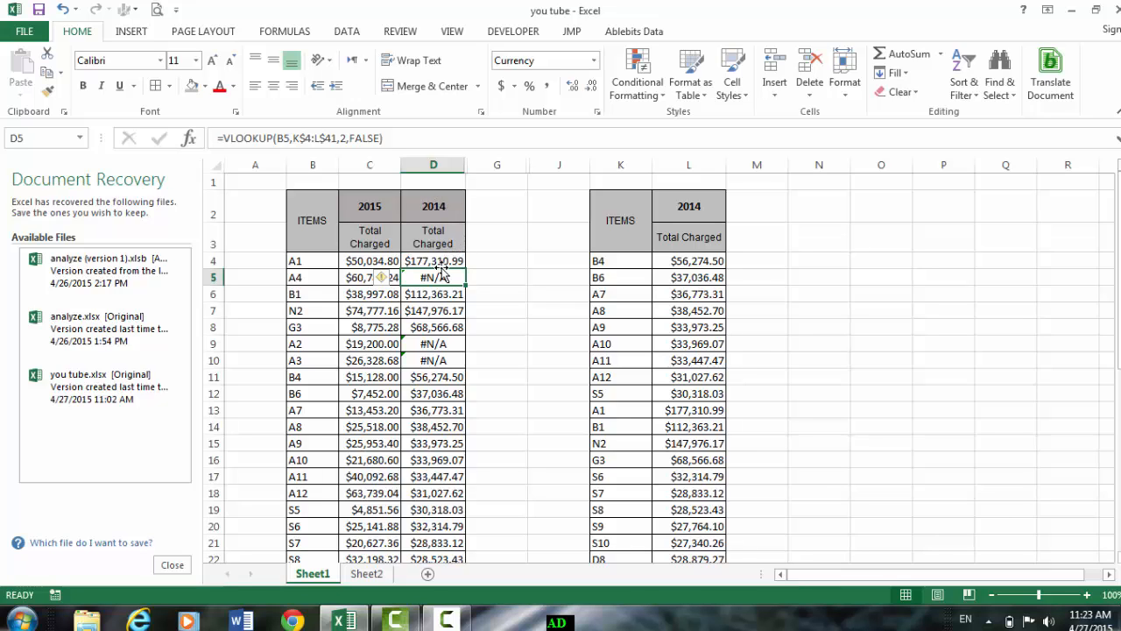
mouse_move(435, 277)
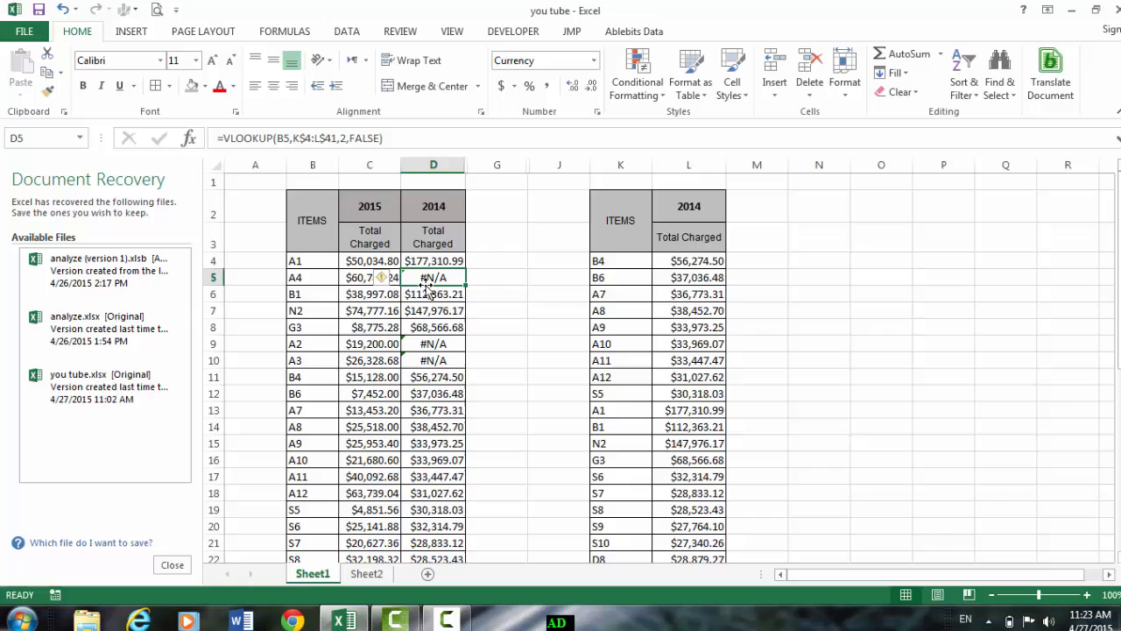
mouse_move(584, 311)
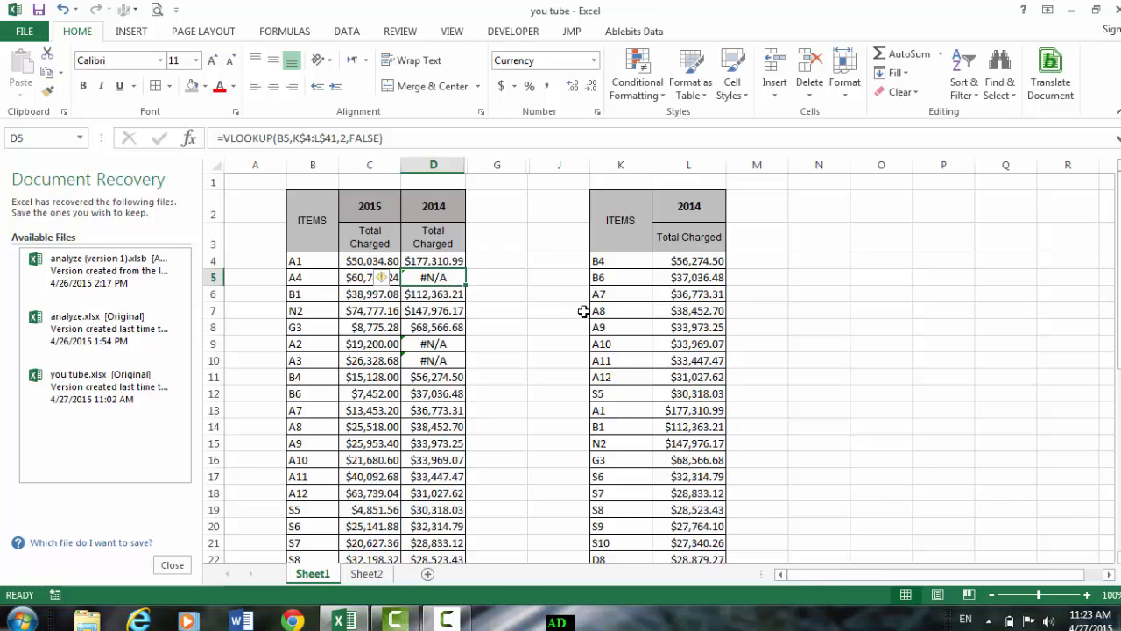